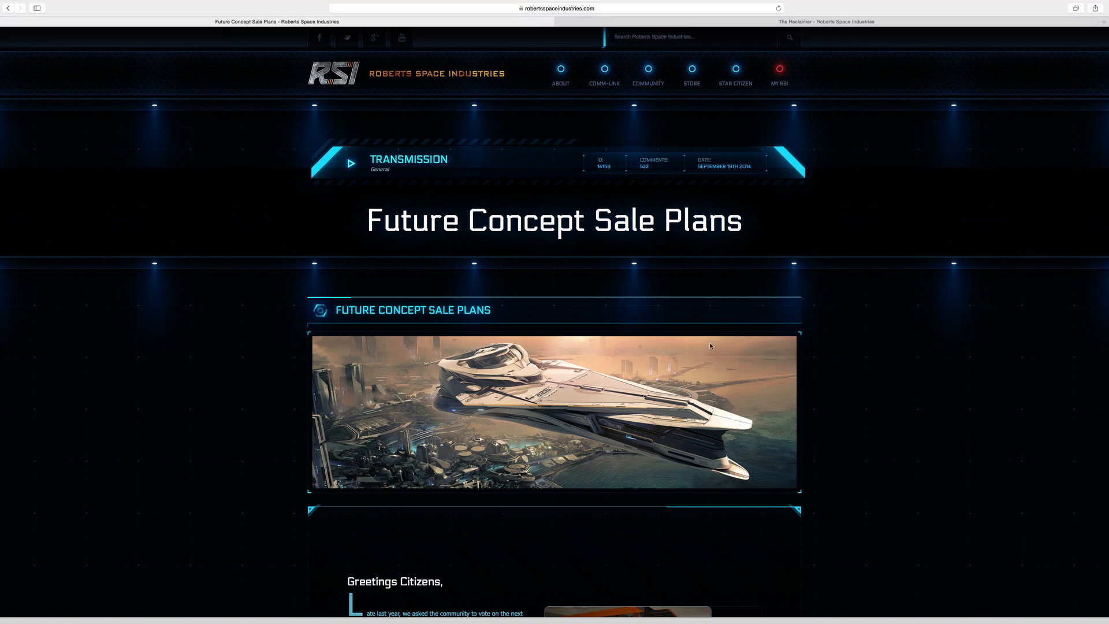
Step: Scroll the Future Concept Sale Plans post down to the concept-sale perks and Wave Three heading
scroll("down", 3)
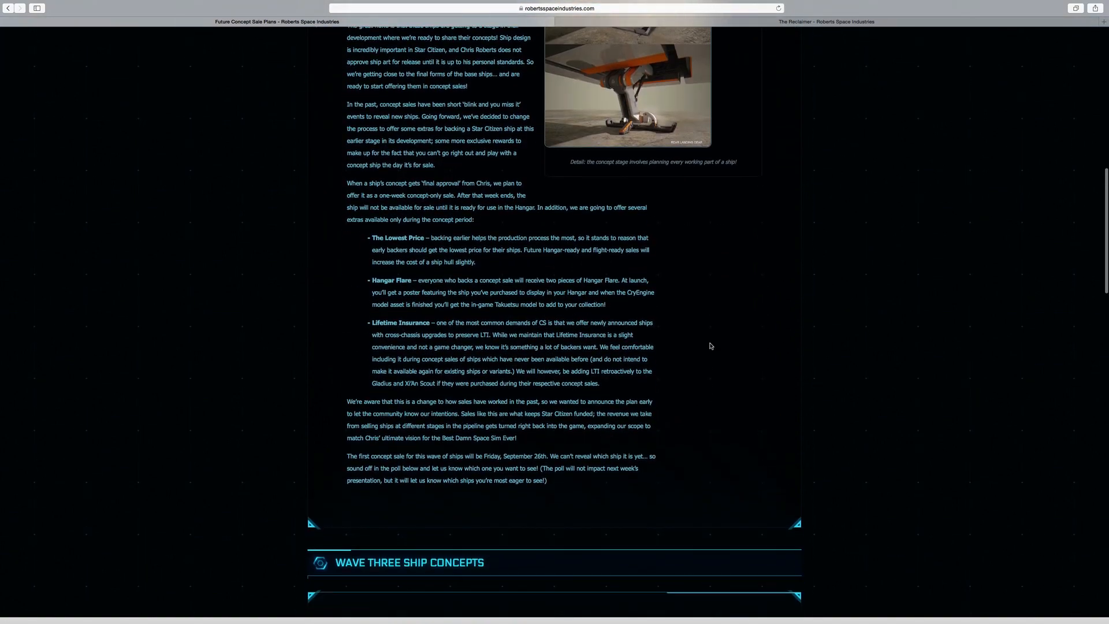
scroll("down", 3)
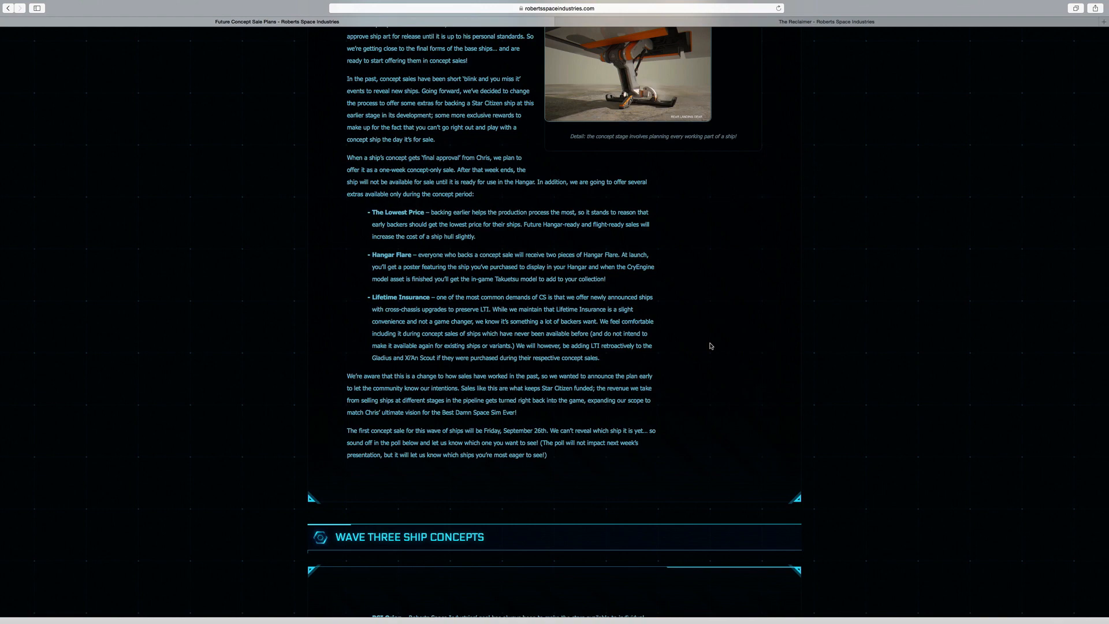
Step: Scroll through the Wave Three ship entries from RSI Orion to Drake Herald
scroll("down", 3)
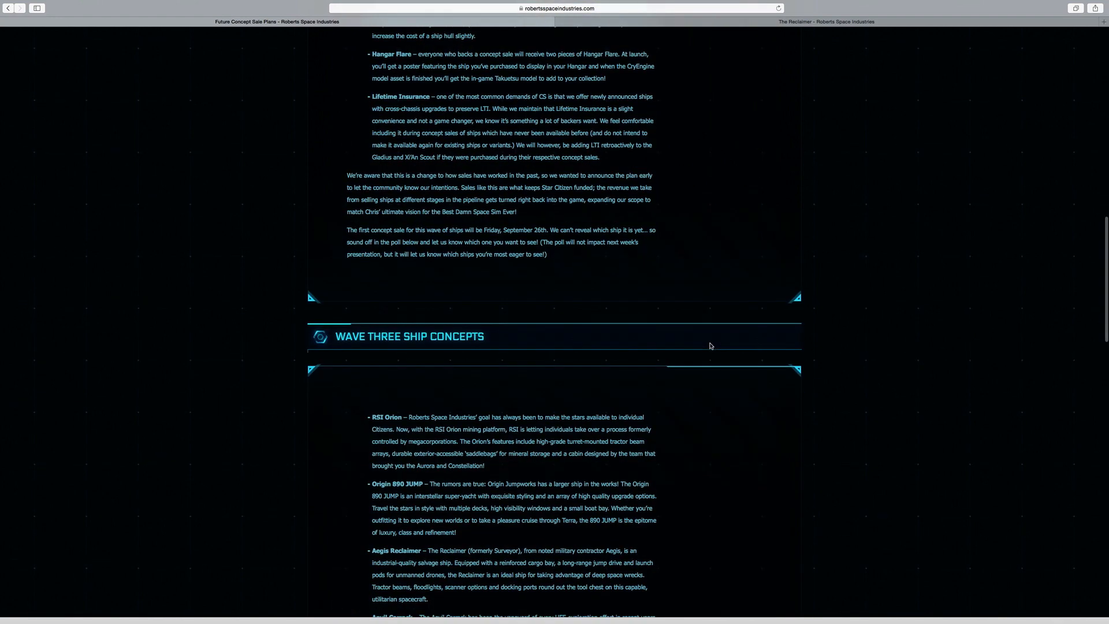
scroll("down", 3)
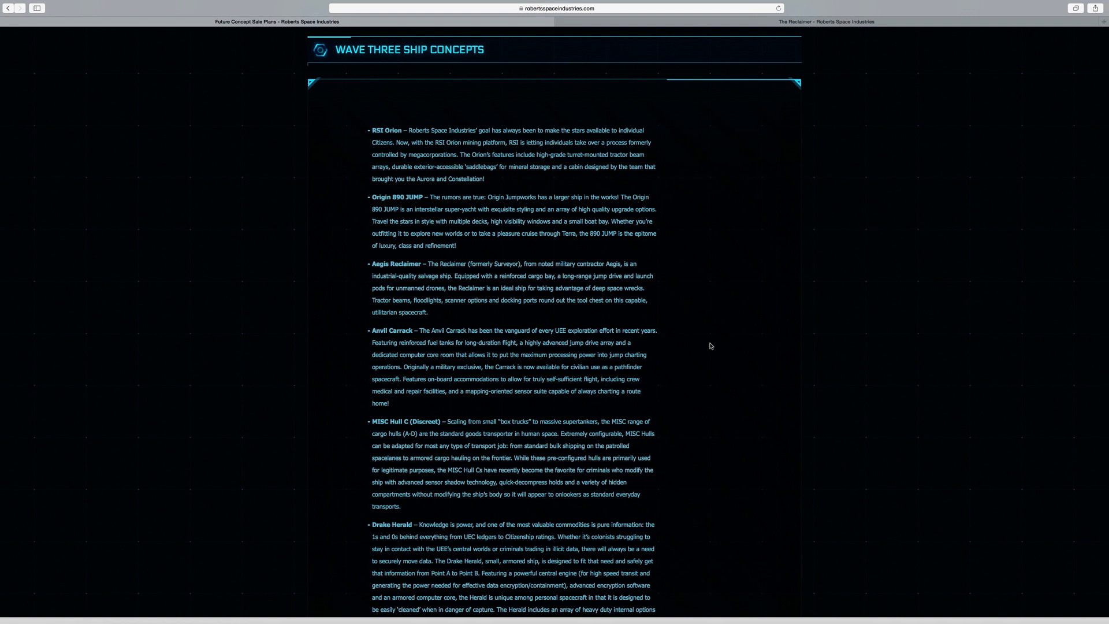
Step: Scroll past the Drake Herald entry to the 'What ship concept are you most excited to see?' poll
scroll("down", 3)
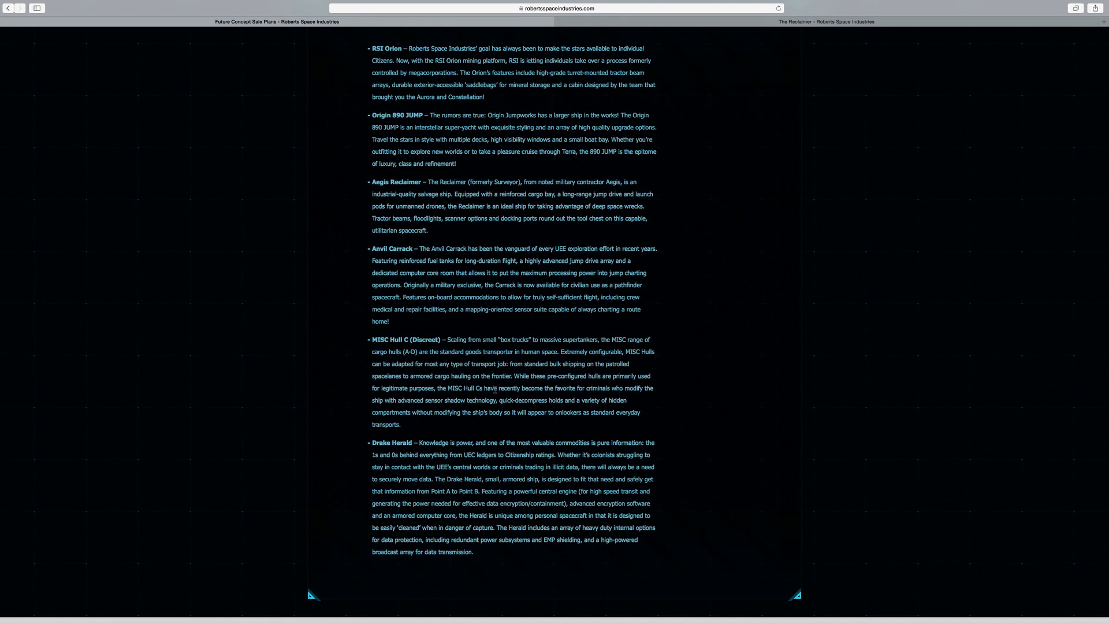
scroll("down", 3)
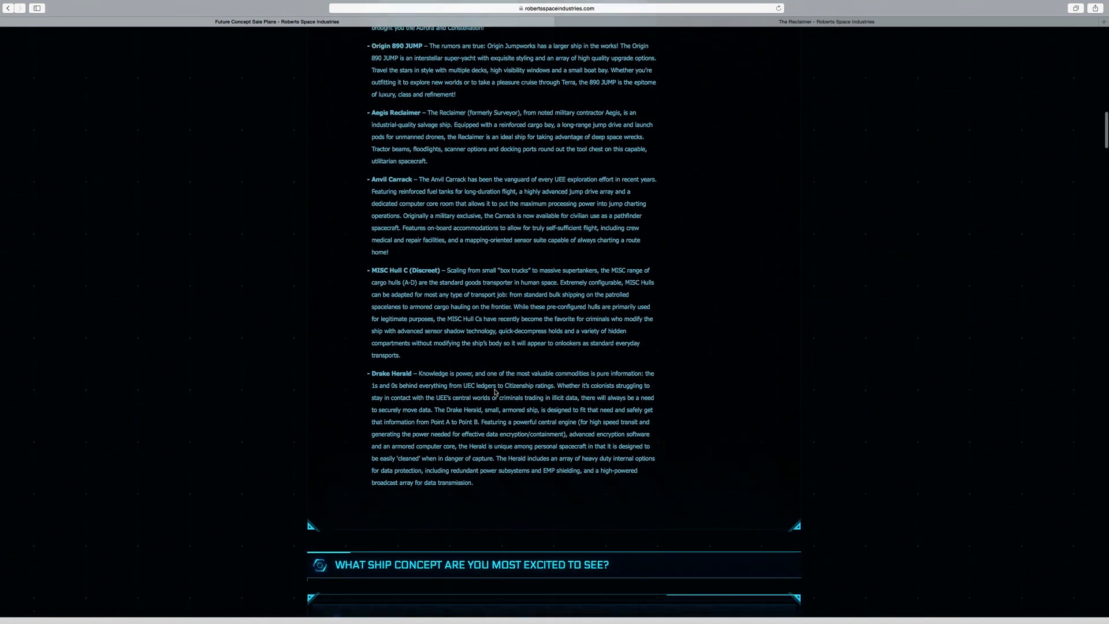
scroll("down", 3)
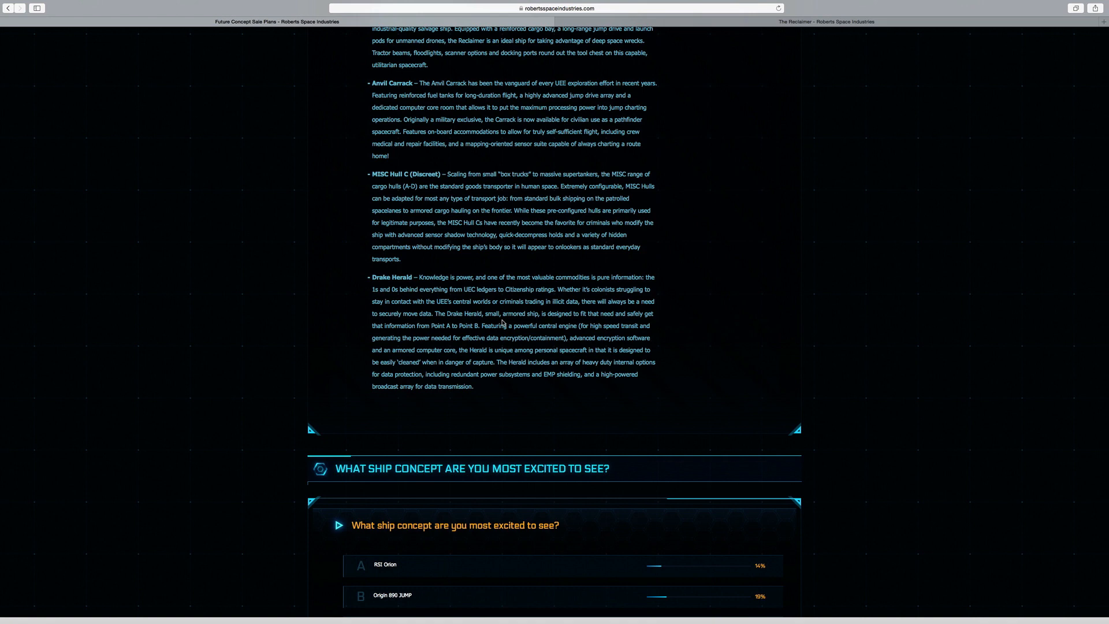
mouse_move(428, 297)
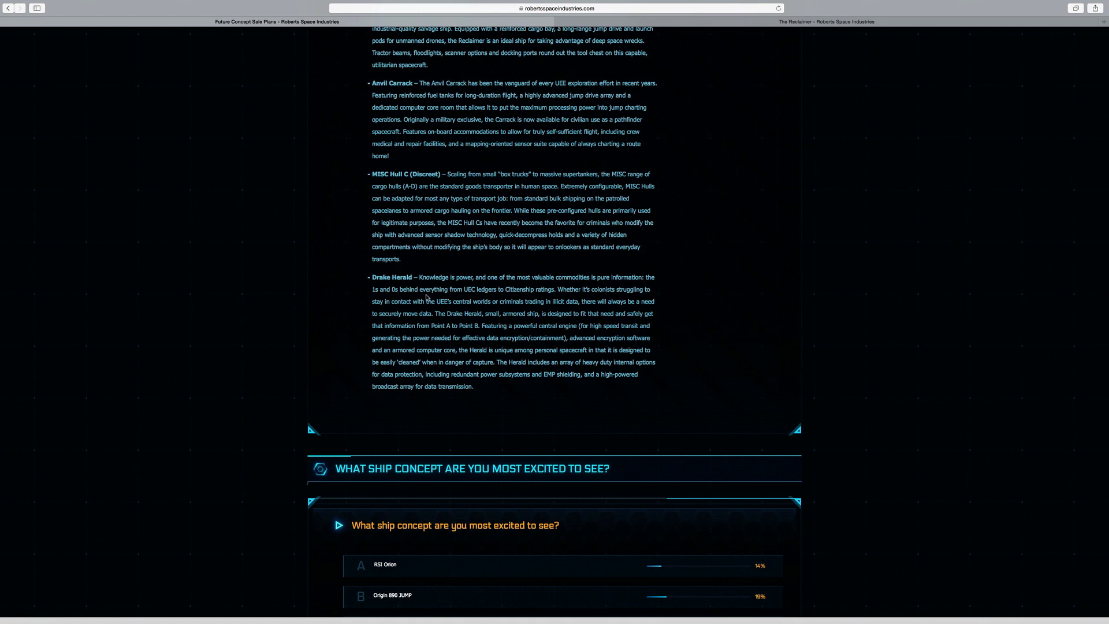
Step: View the poll results led by Anvil Carrack at 29%, then reach the Comm-Link listing with the Reclaimer banner
scroll("down", 3)
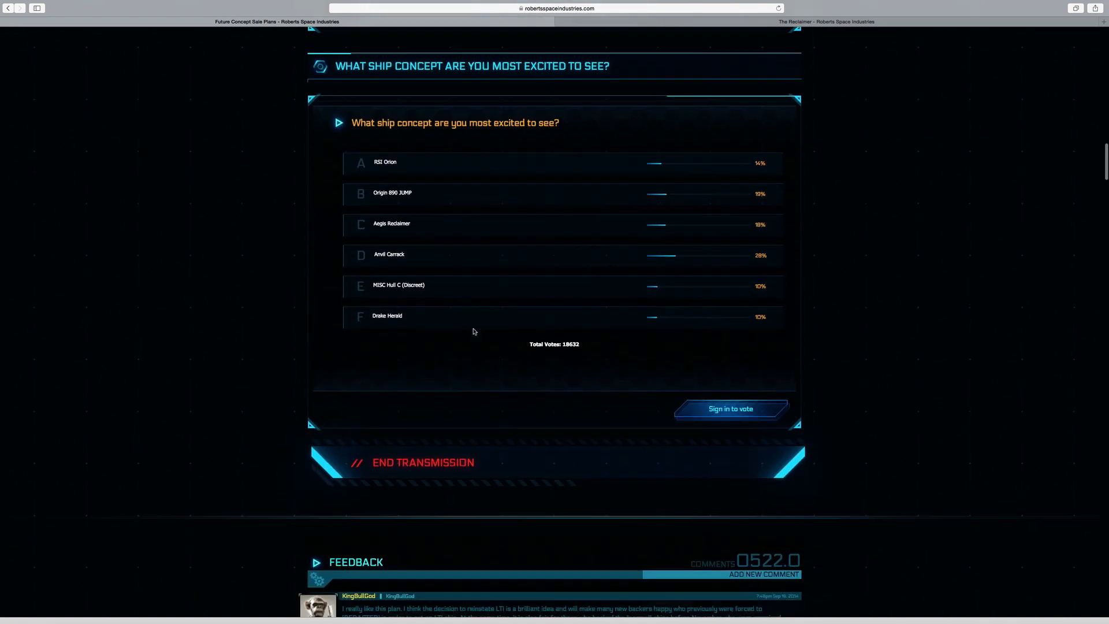
scroll("down", 3)
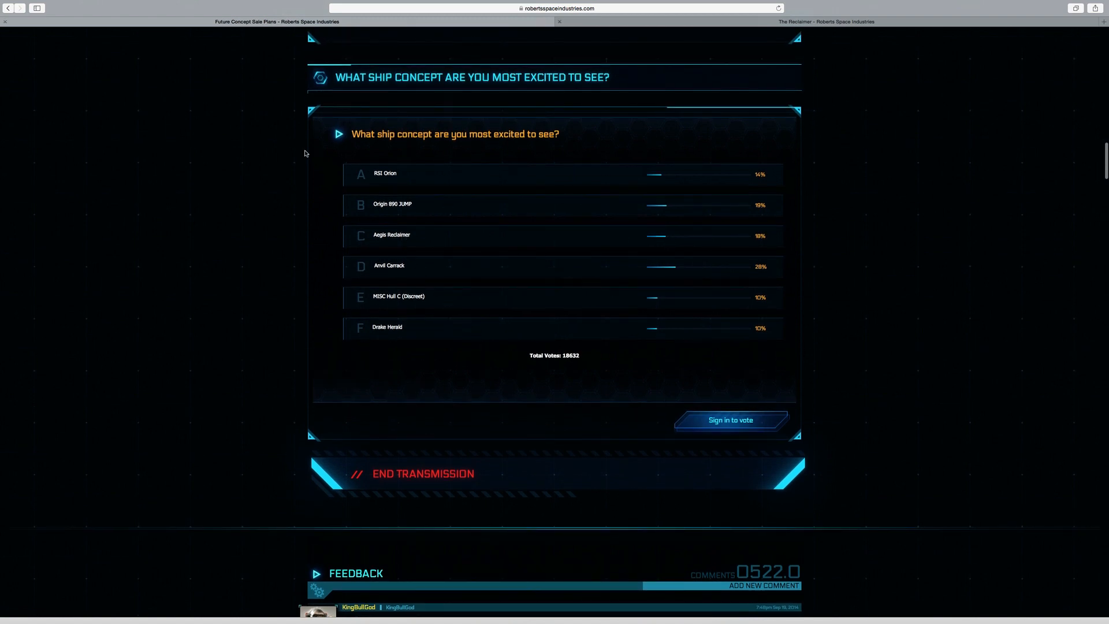
mouse_move(399, 267)
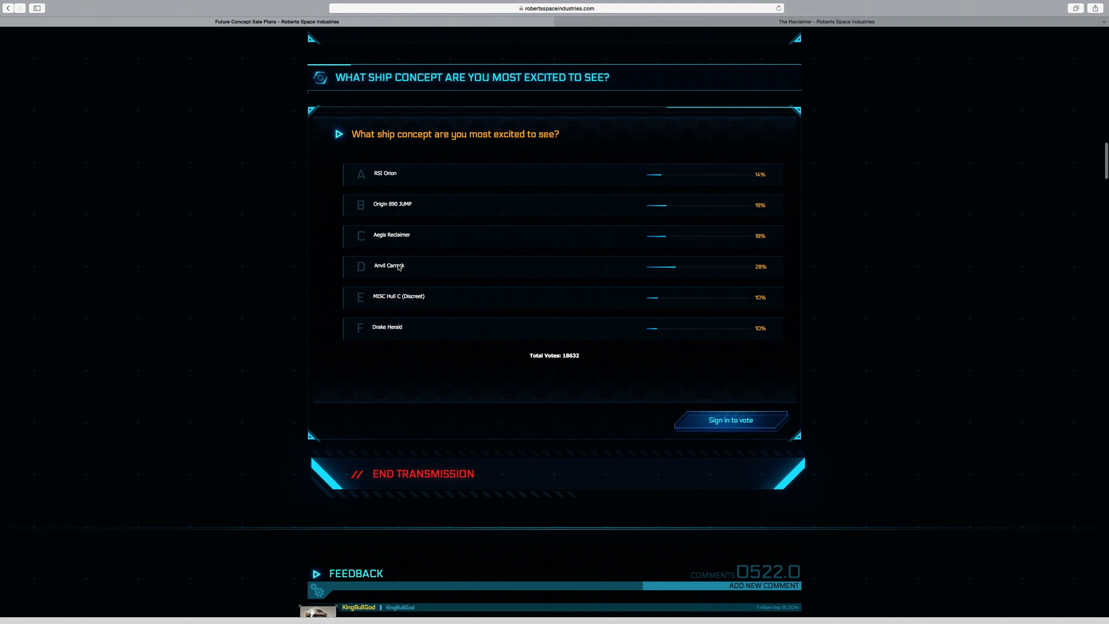
mouse_move(351, 289)
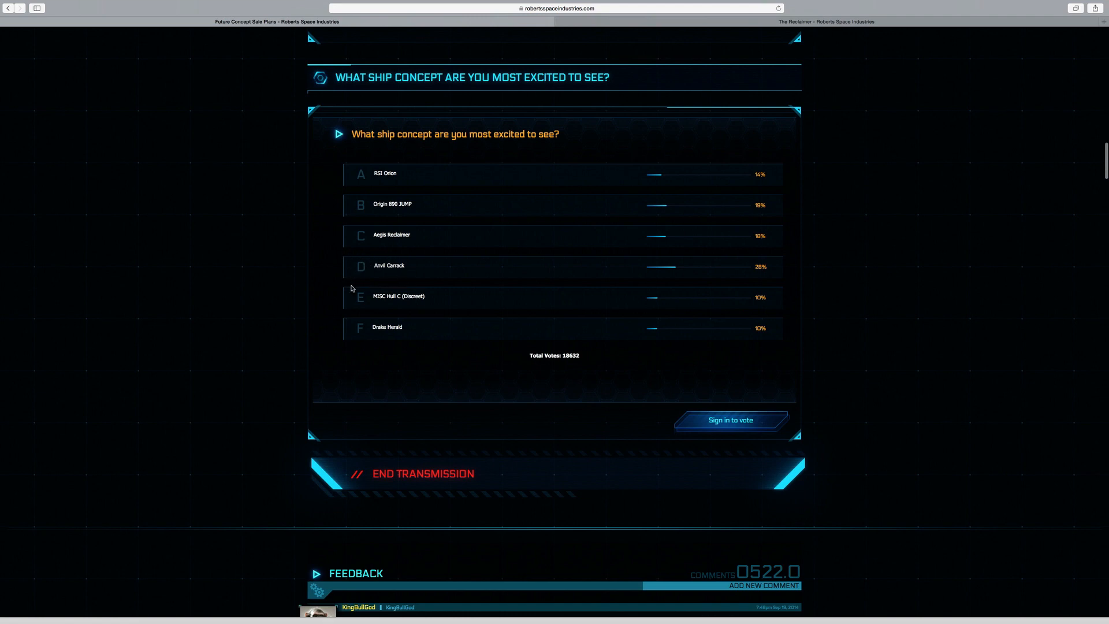
mouse_move(392, 229)
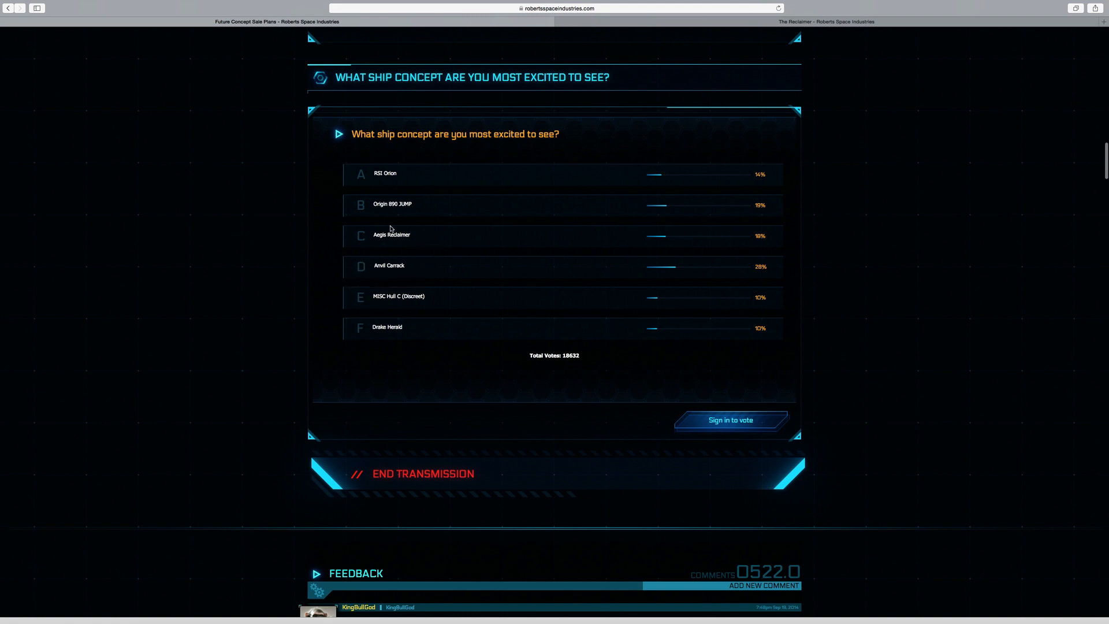
mouse_move(368, 246)
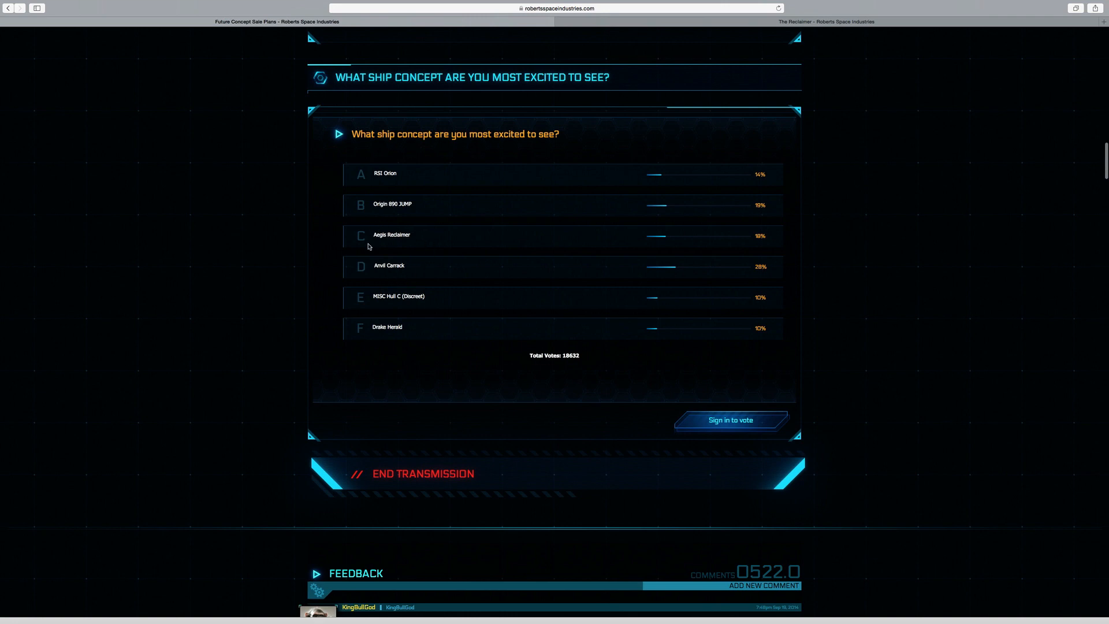
mouse_move(376, 273)
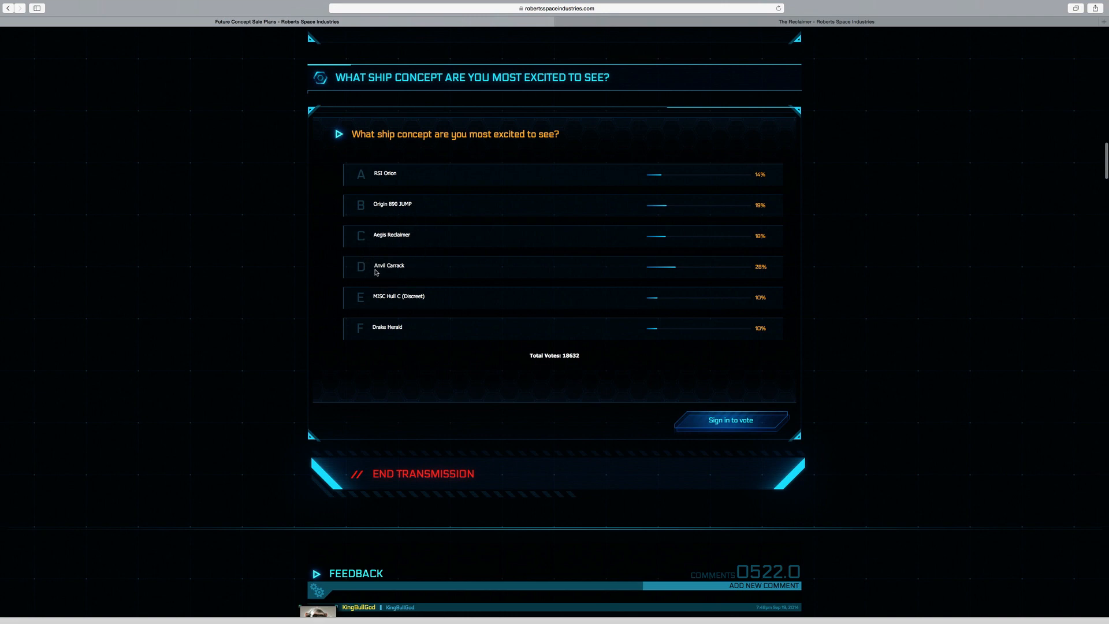
mouse_move(375, 267)
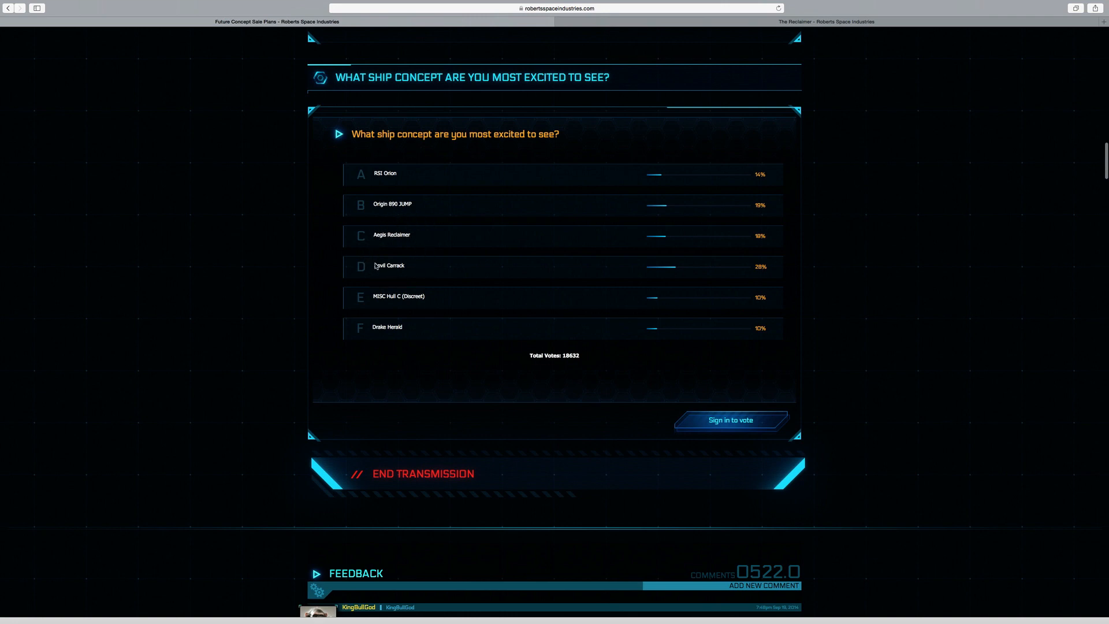
mouse_move(370, 275)
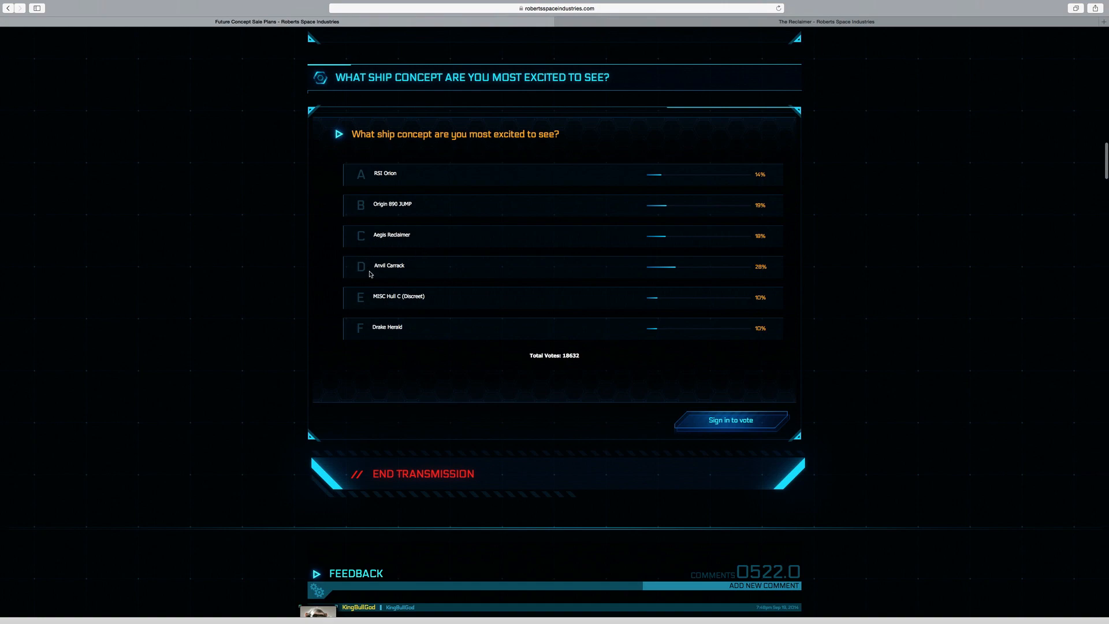
mouse_move(400, 270)
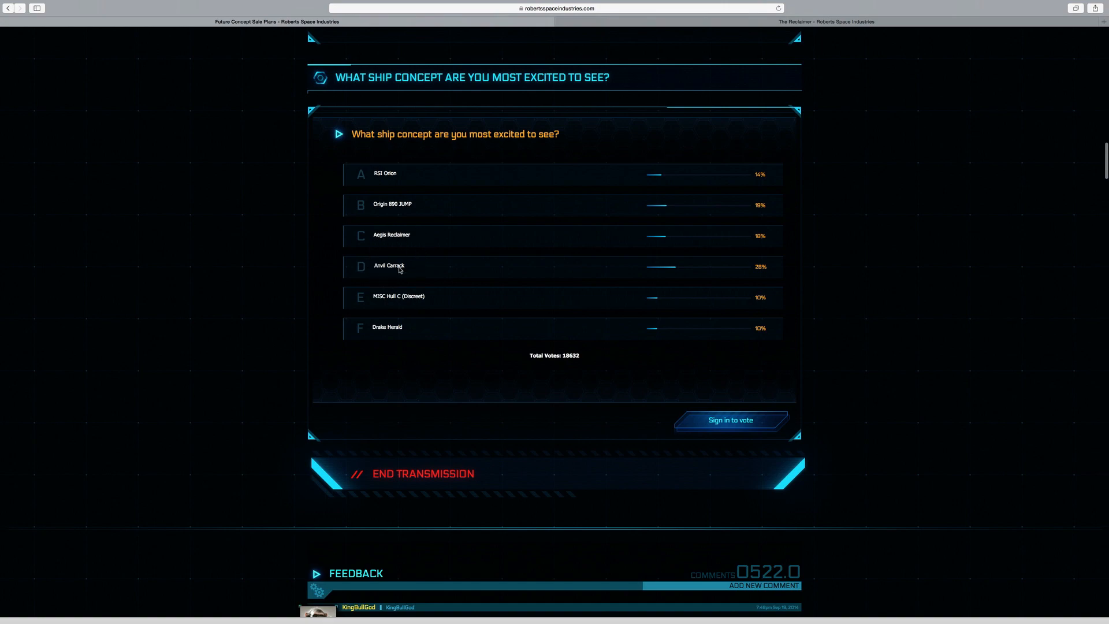
scroll("up", 3)
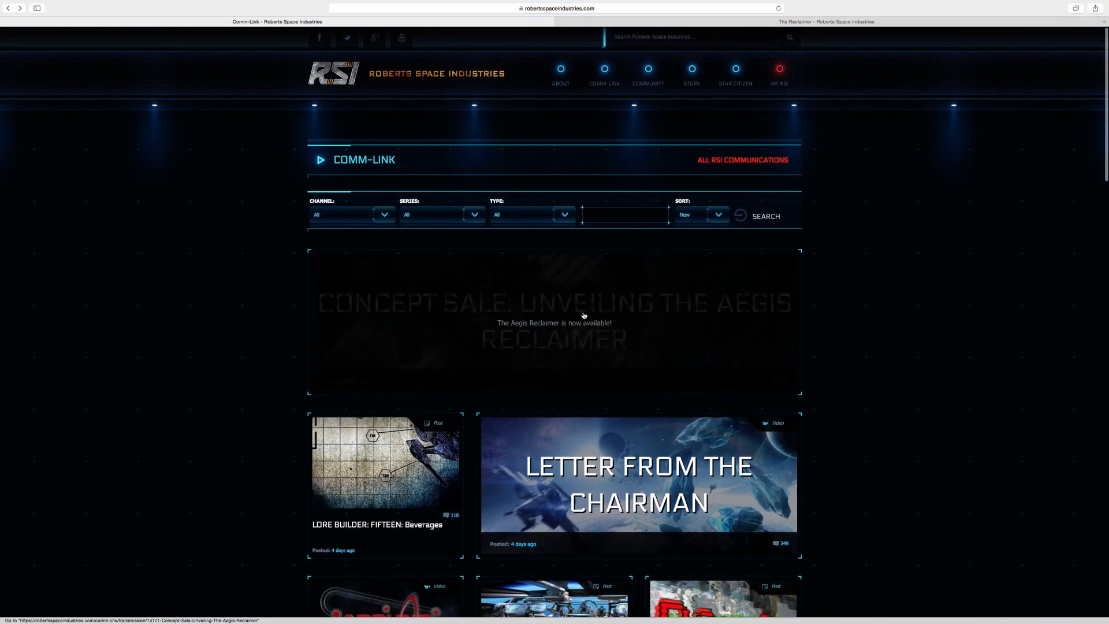
Step: Go to the 'Concept Sale: Unveiling the Aegis Reclaimer' post and scroll to its introduction heading and image
left_click(553, 323)
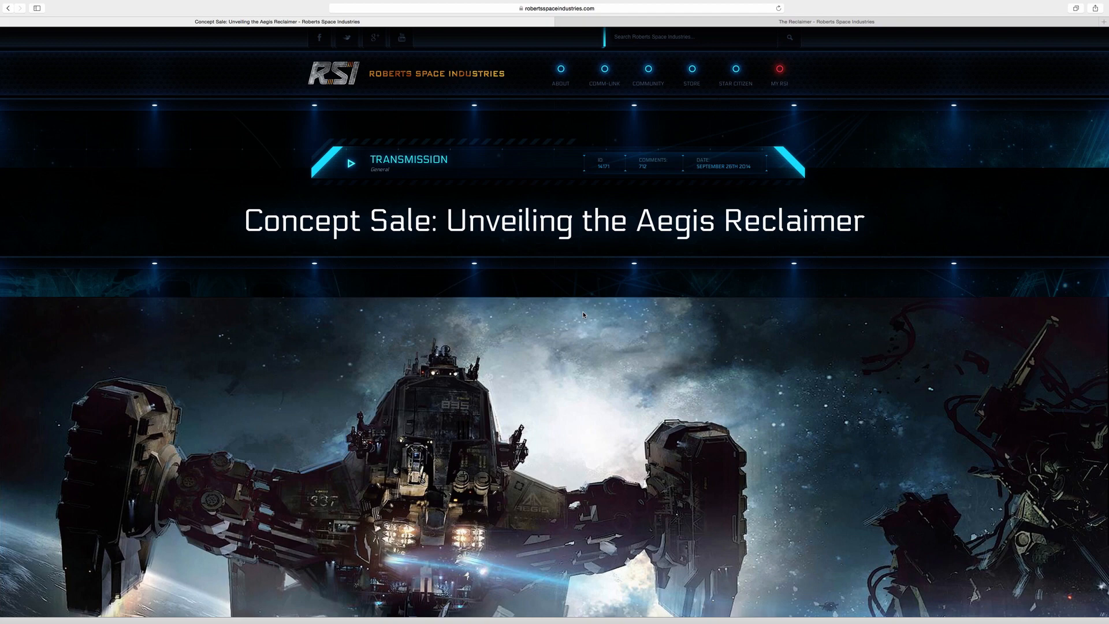
scroll("down", 3)
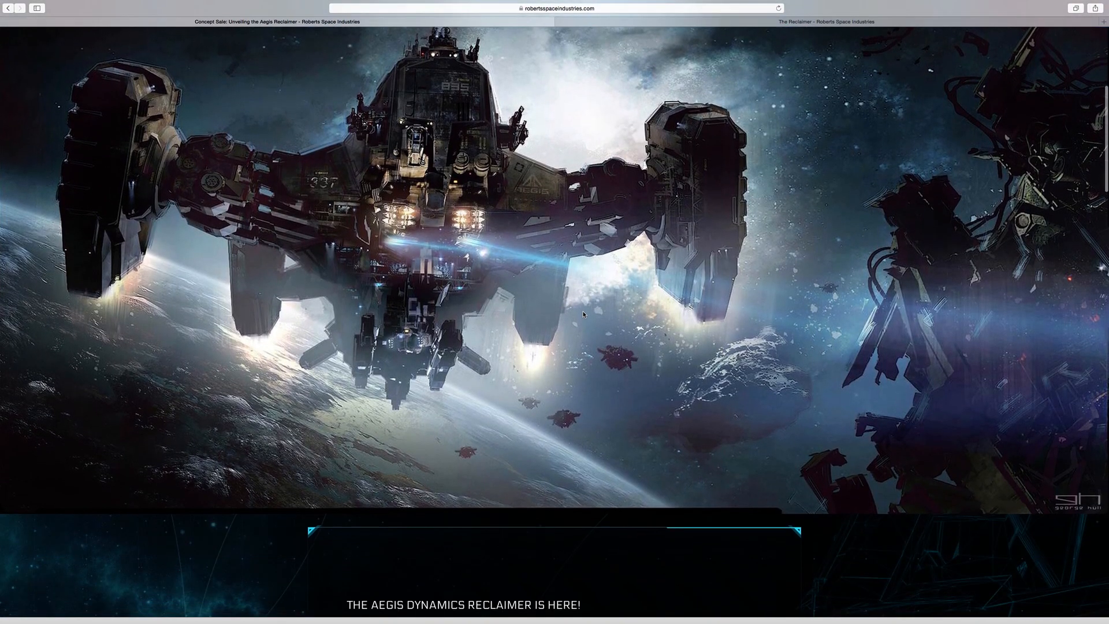
scroll("down", 3)
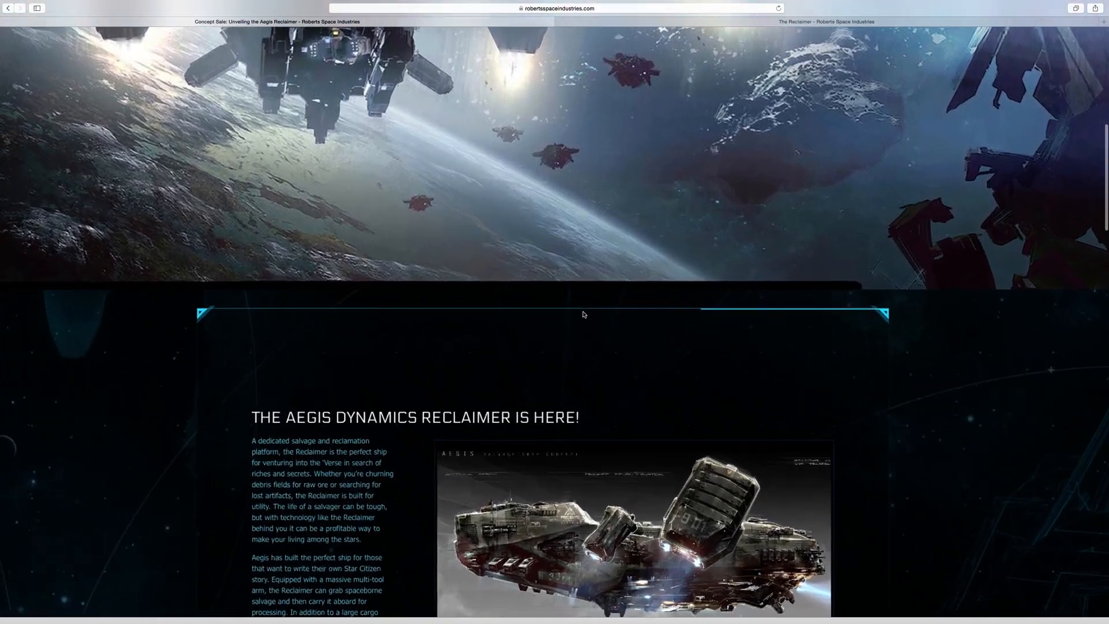
scroll("down", 3)
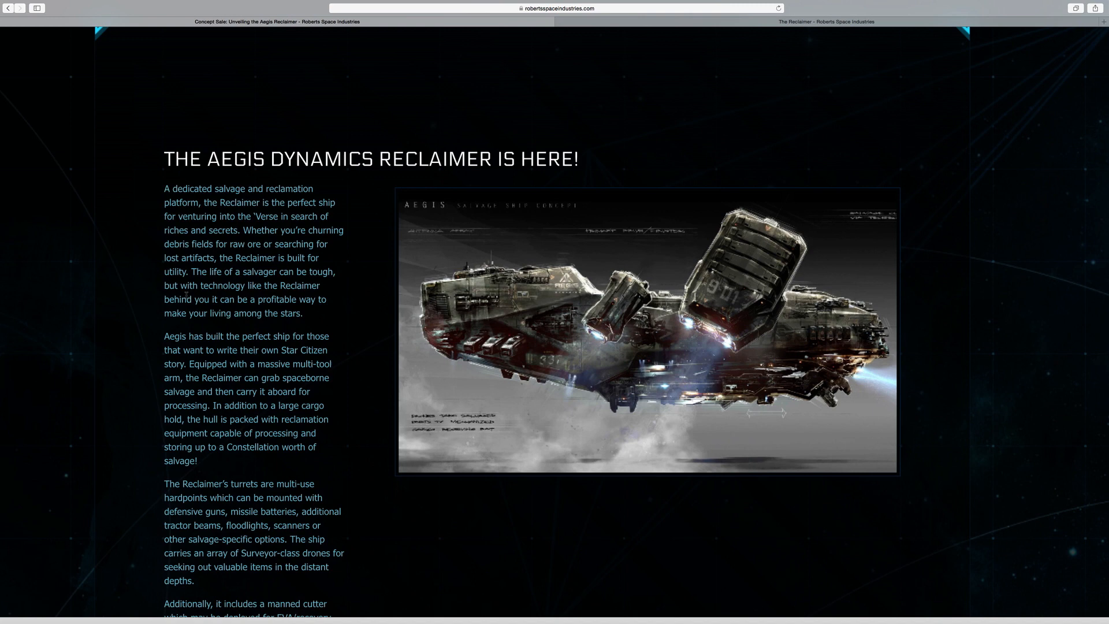
scroll("down", 3)
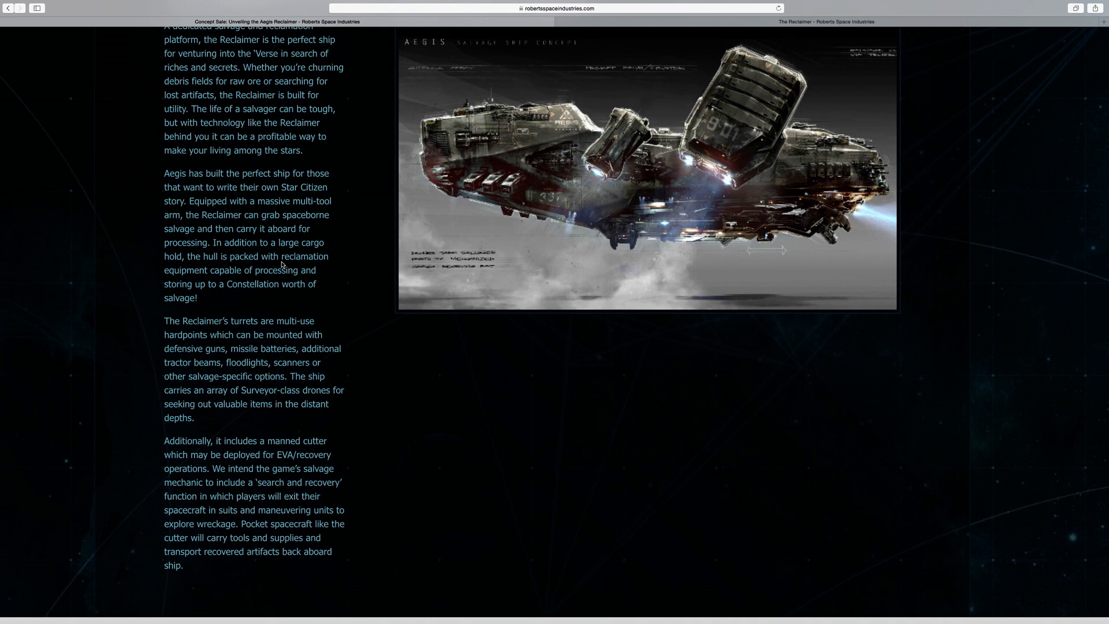
Step: Scroll through the remaining introduction paragraphs to the manned EVA cutter description
scroll("down", 3)
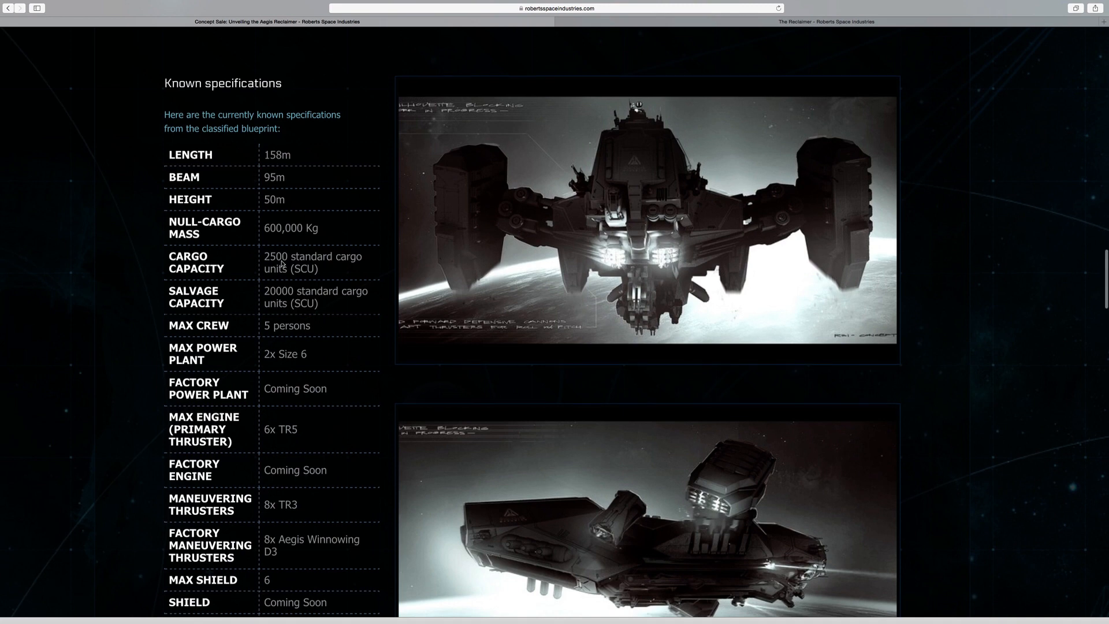
Step: Scroll to the Known specifications table listing 158m length, 95m beam and 50m height
scroll("down", 3)
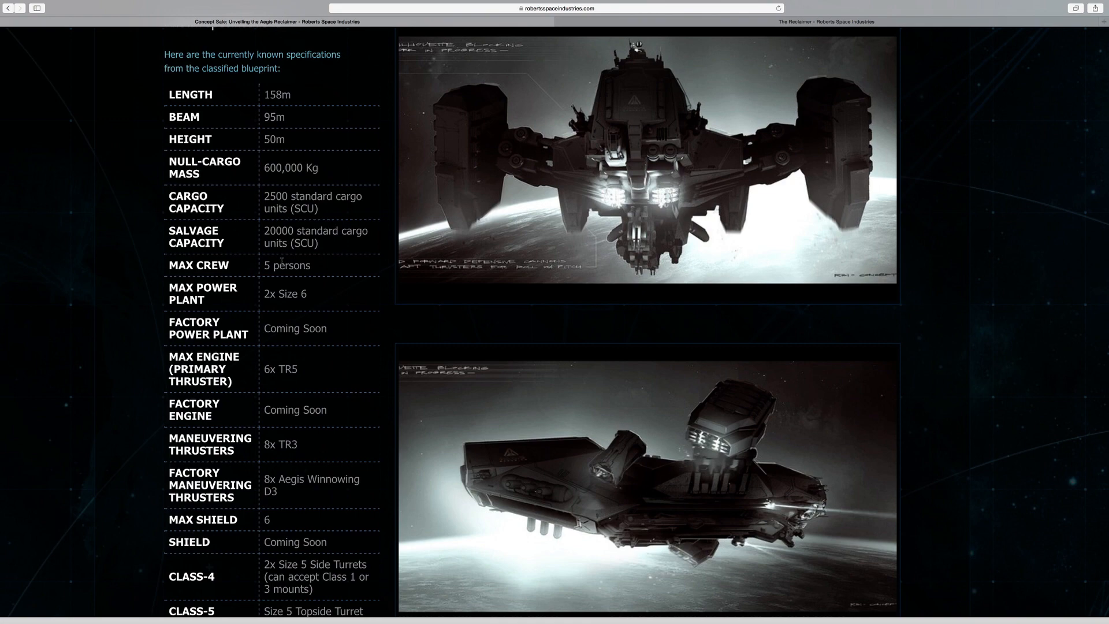
Step: Scroll through the specifications table down to the point defense weapons and balancing note
scroll("down", 3)
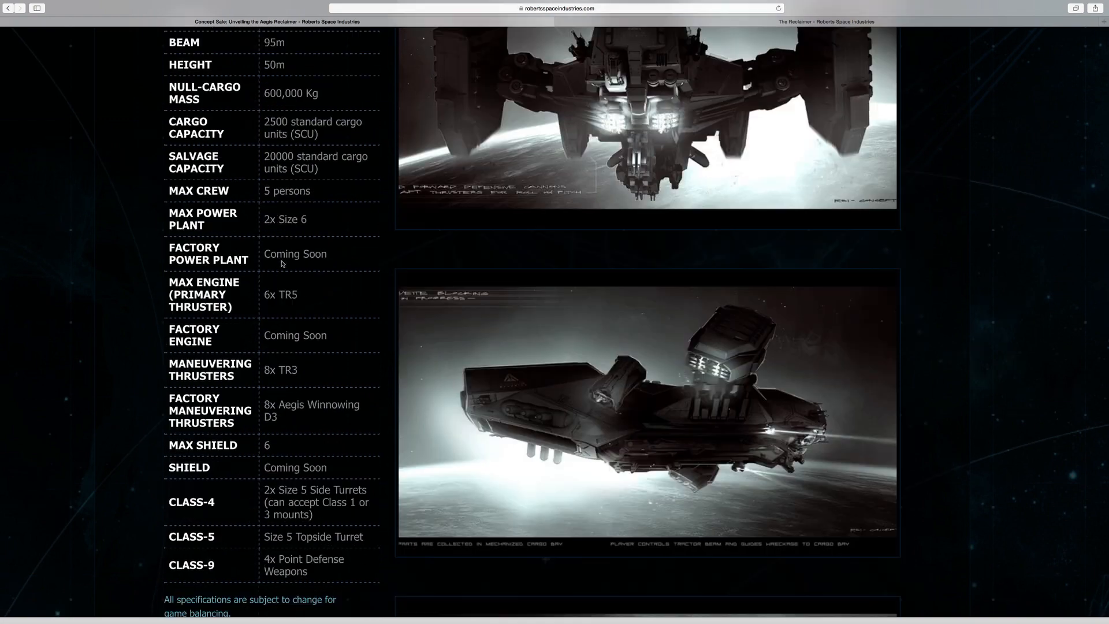
scroll("down", 3)
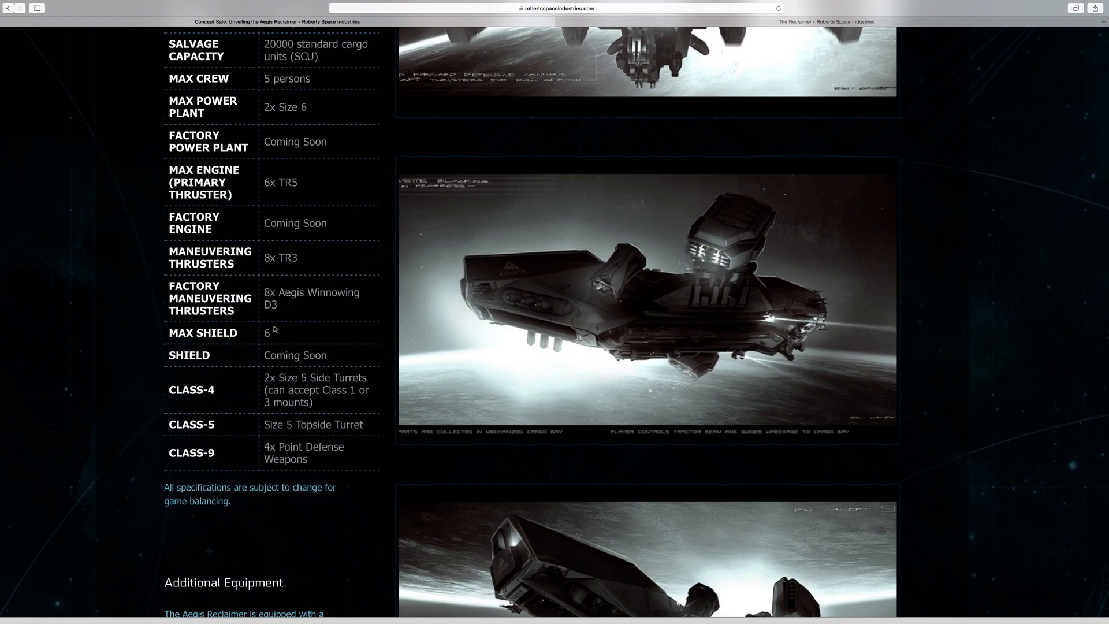
scroll("down", 3)
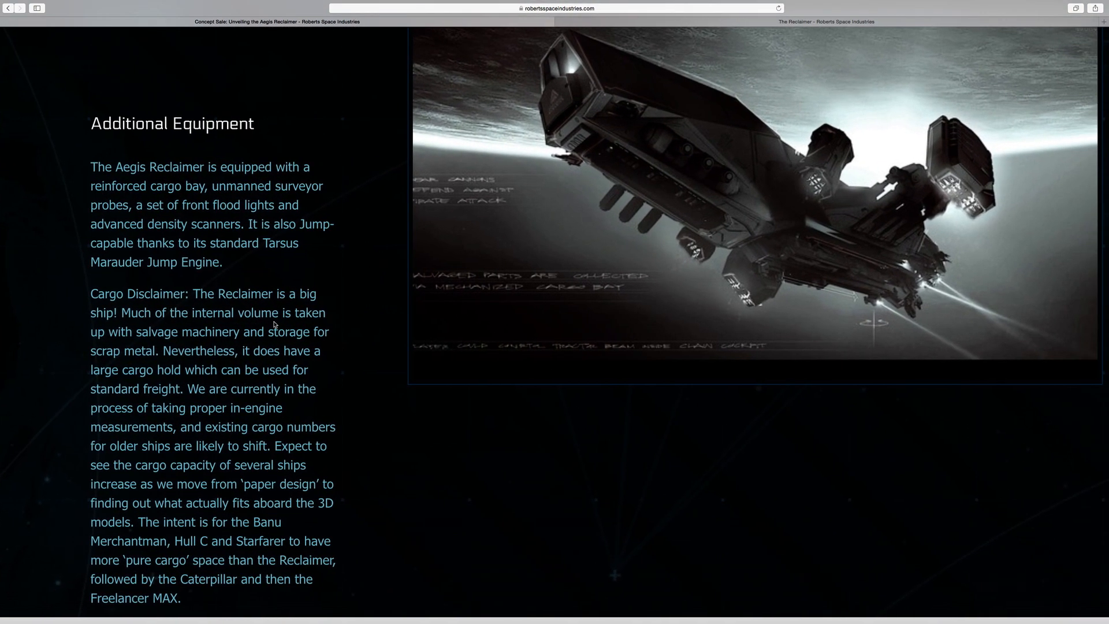
mouse_move(825, 158)
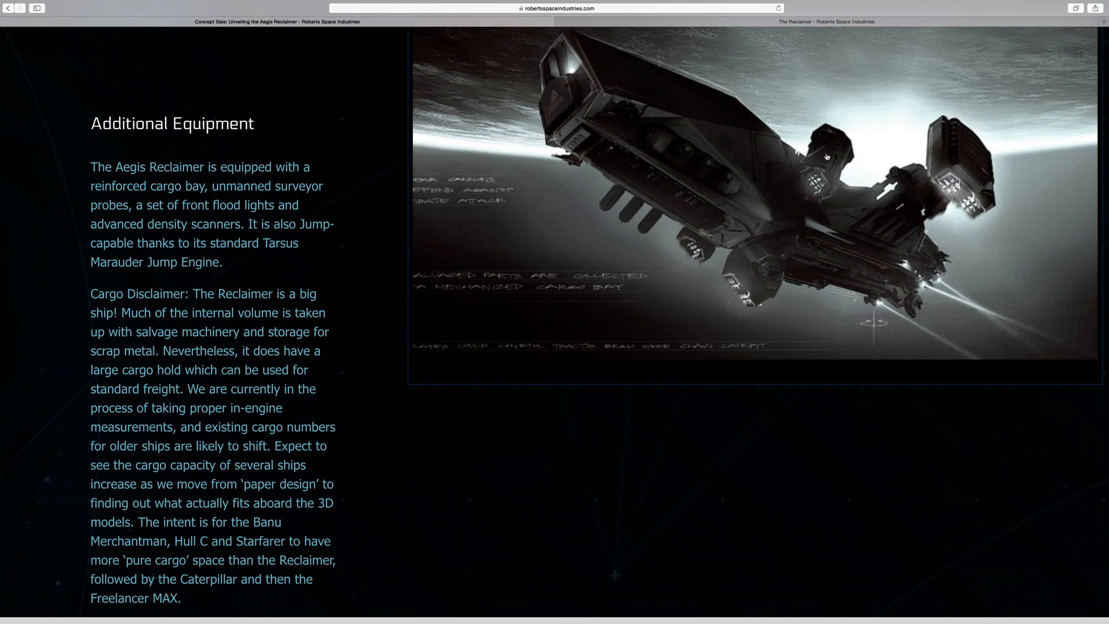
mouse_move(777, 174)
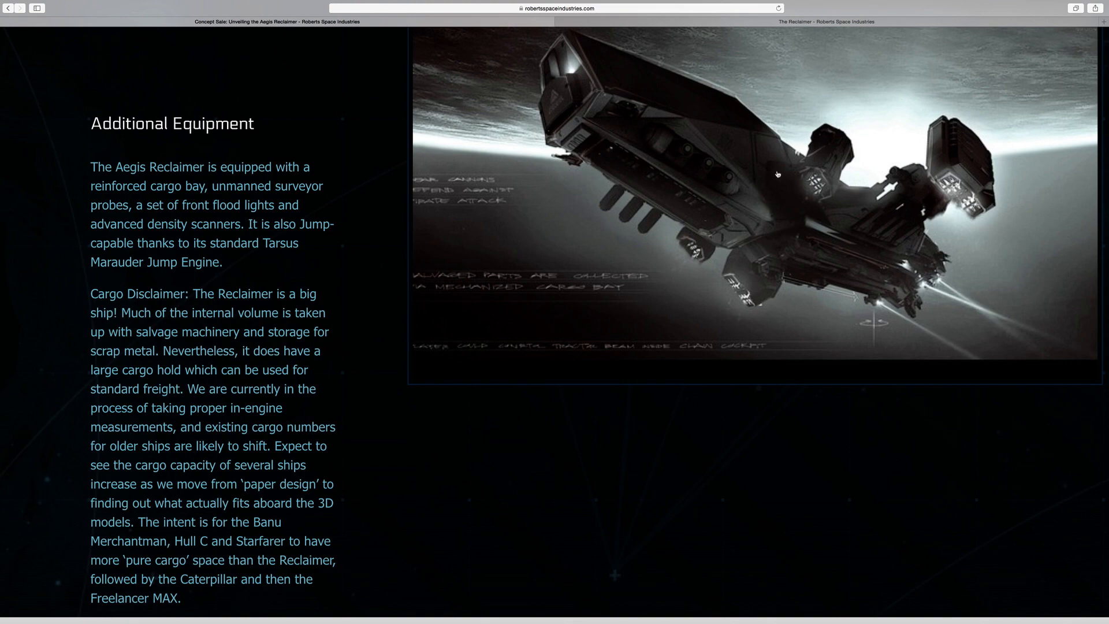
mouse_move(811, 235)
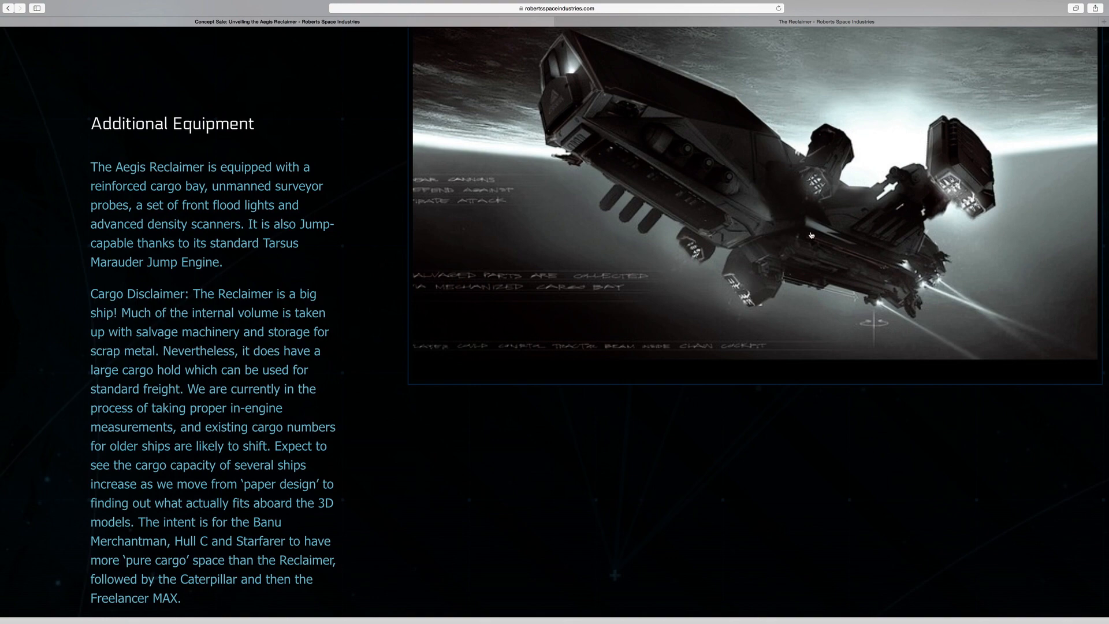
Step: Scroll to the Additional Equipment section and the cargo disclaimer naming the Caterpillar and Freelancer MAX
scroll("down", 3)
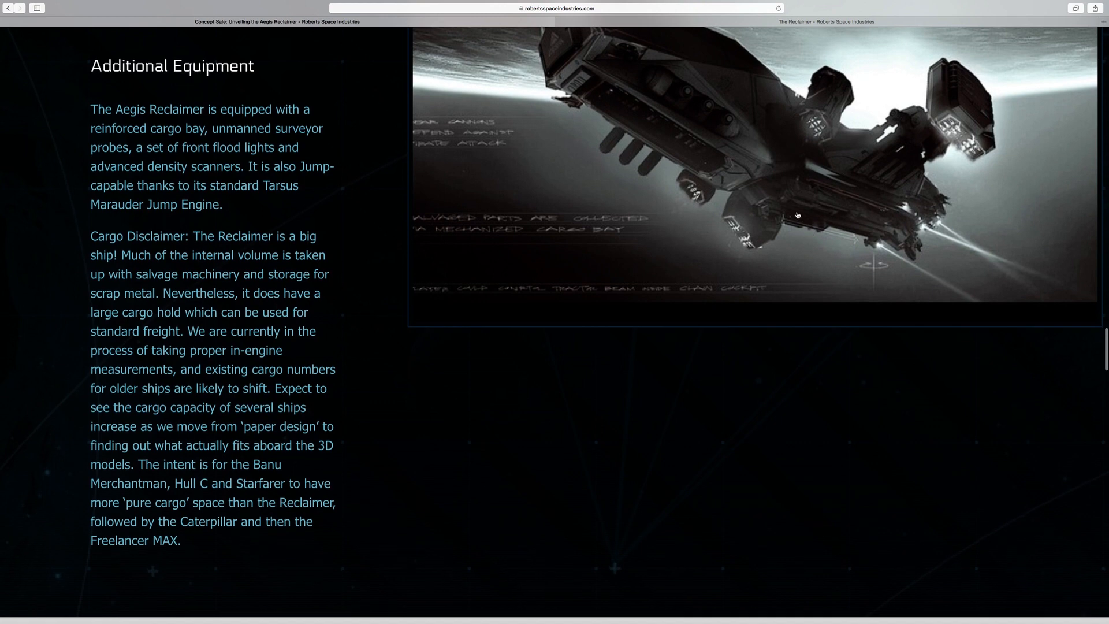
mouse_move(258, 285)
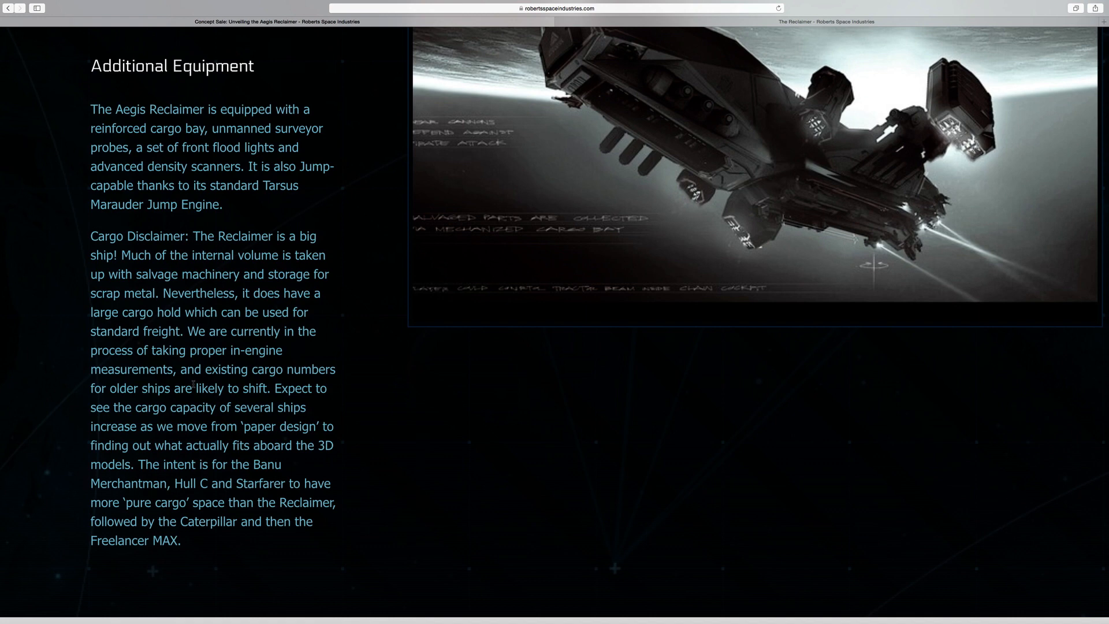
mouse_move(360, 438)
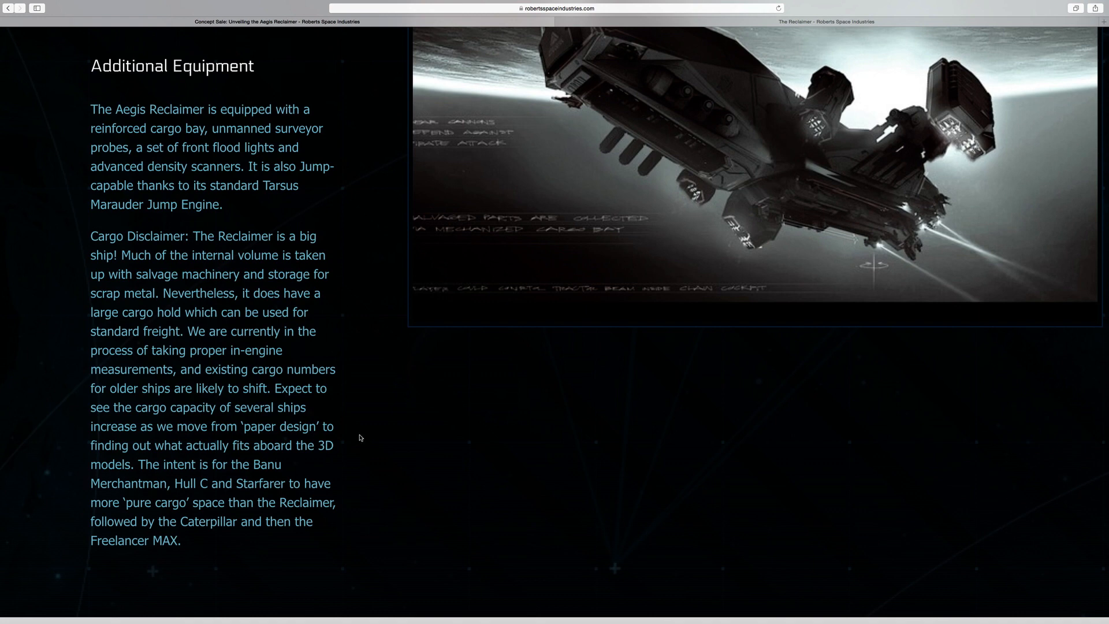
mouse_move(164, 572)
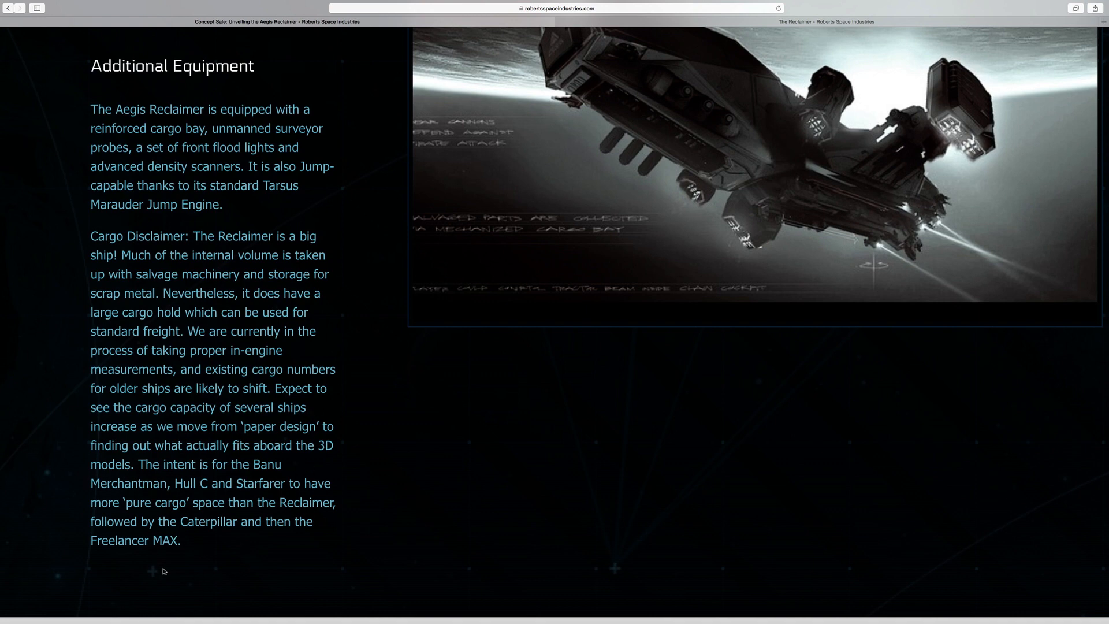
mouse_move(191, 547)
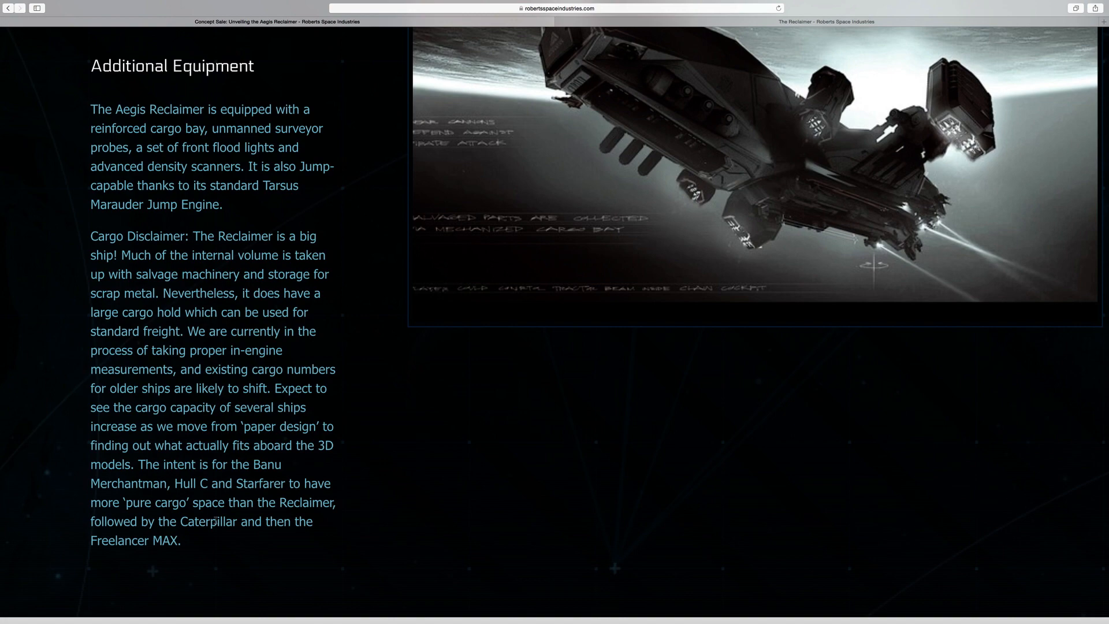
Step: Scroll to the Technical Overview panel: salvage role, 158 meters, 600,000 kg, 5 crew
scroll("down", 3)
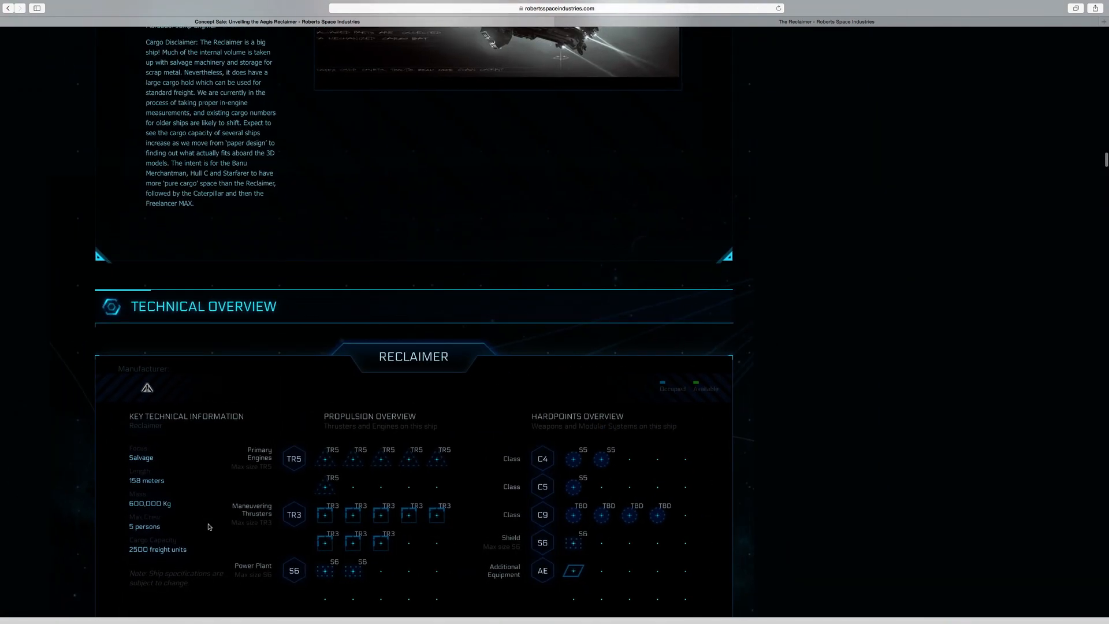
scroll("down", 3)
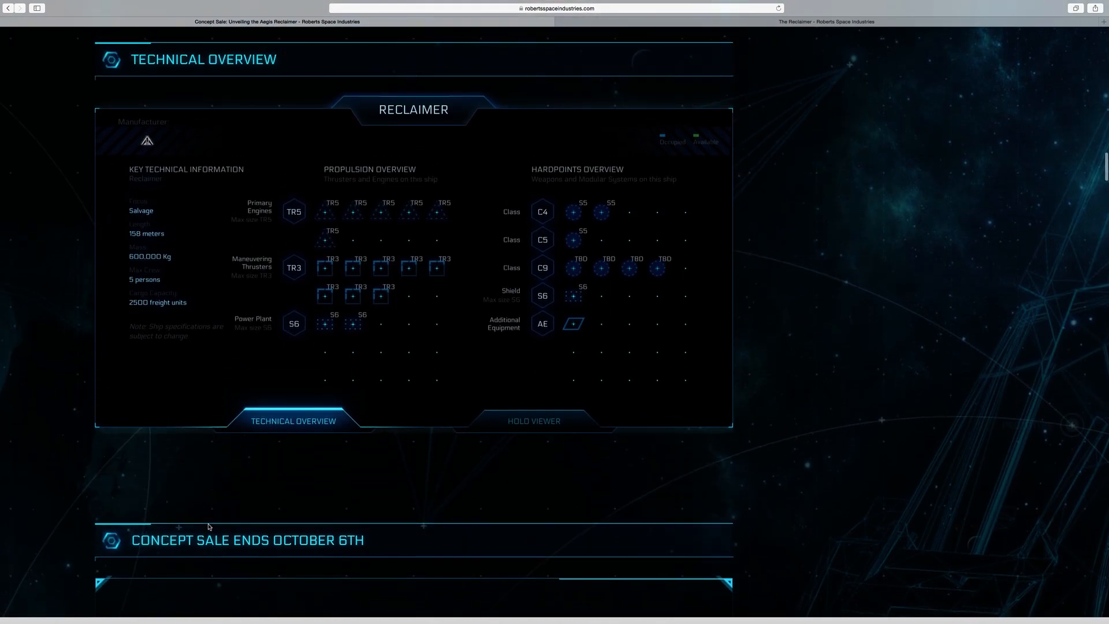
Step: Load the Reclaimer's 3D holo model in X-Ray rendering within the Technical Overview panel
left_click(534, 420)
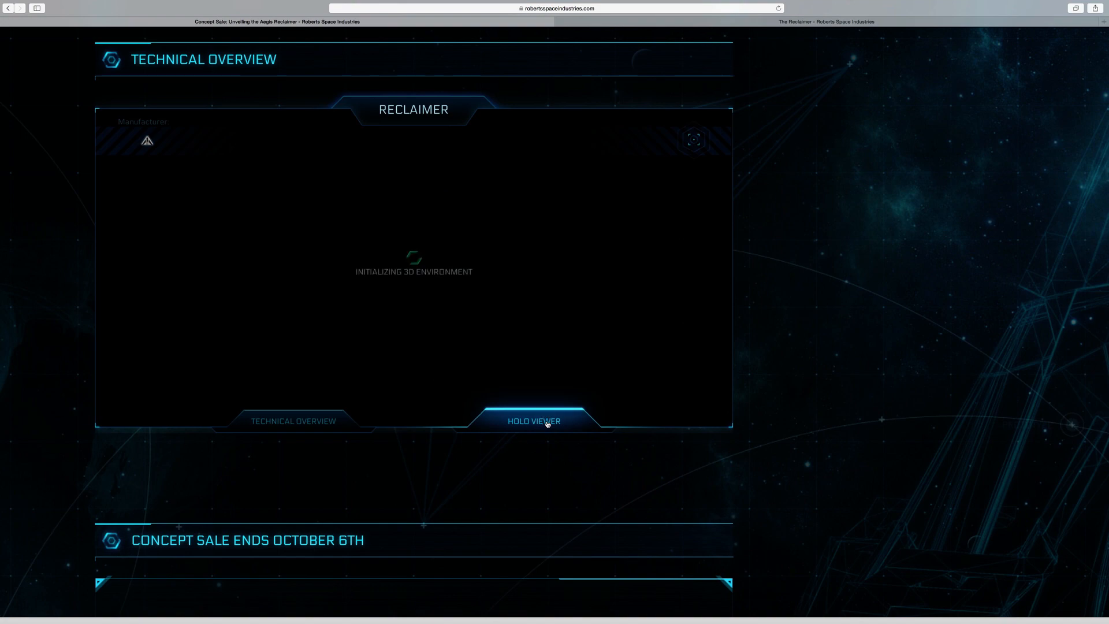
left_click(534, 420)
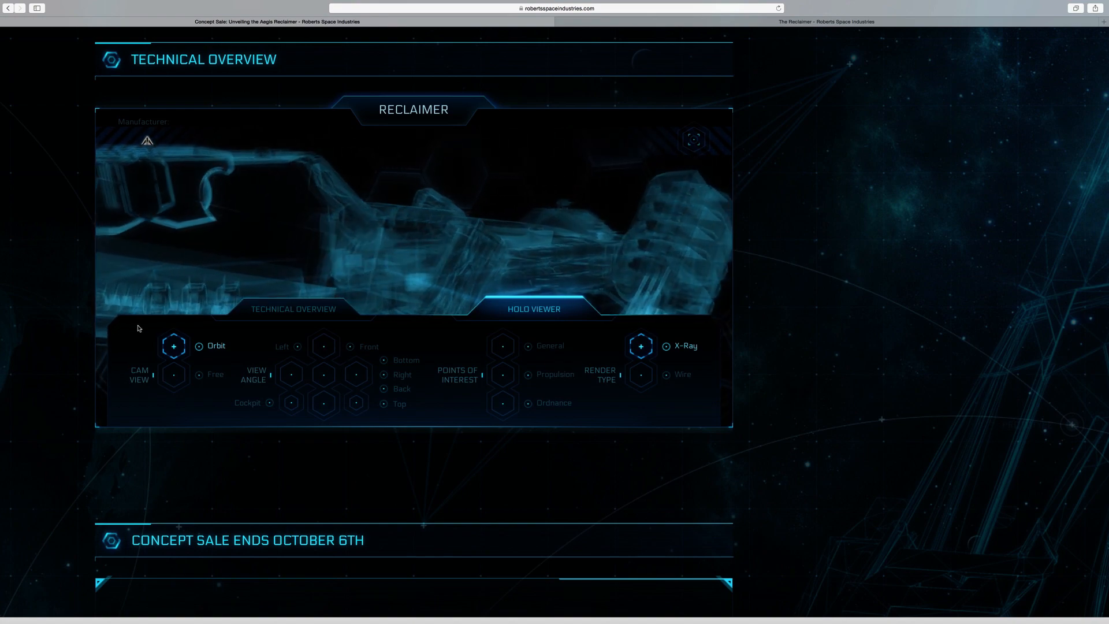
Step: Bring the Concept Sale Ends October 6th offer for the $350 Reclaimer LTI into view
scroll("down", 3)
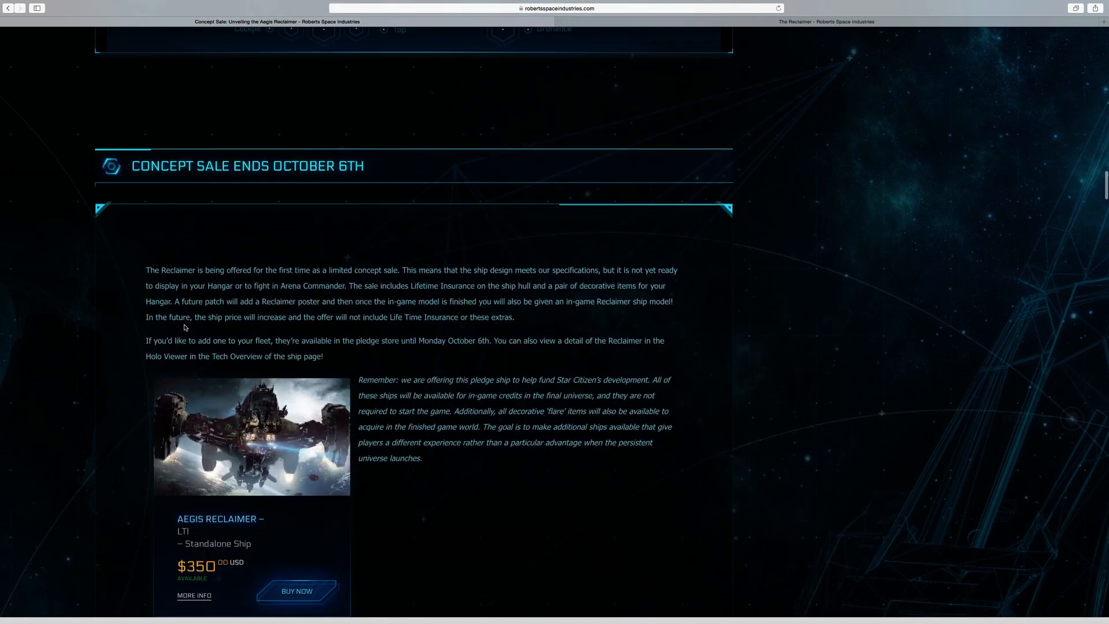
scroll("down", 3)
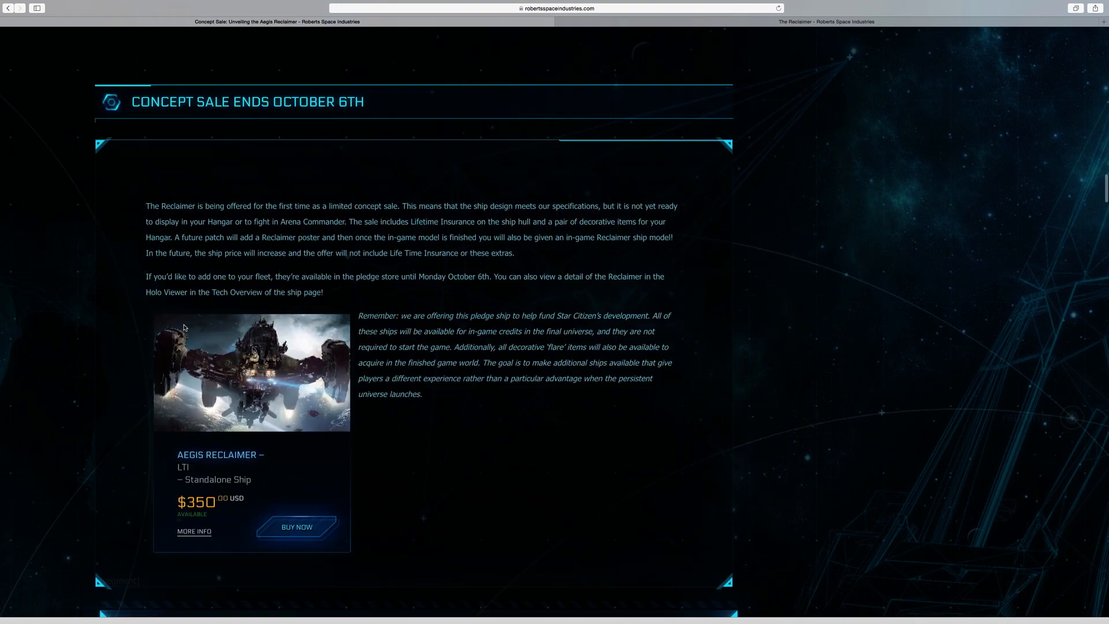
scroll("down", 3)
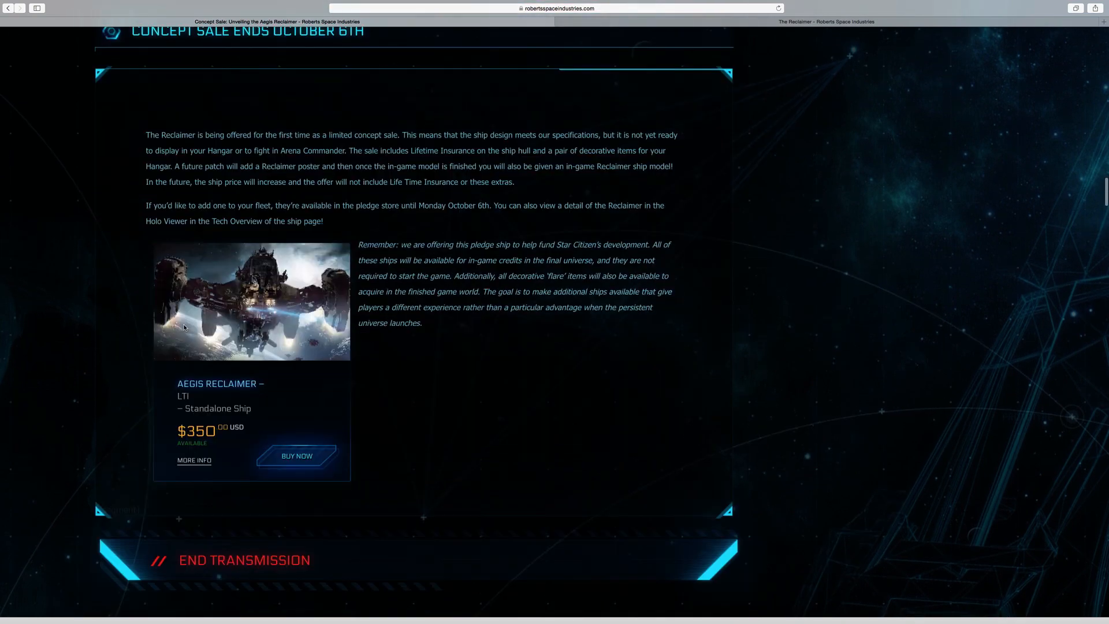
scroll("down", 3)
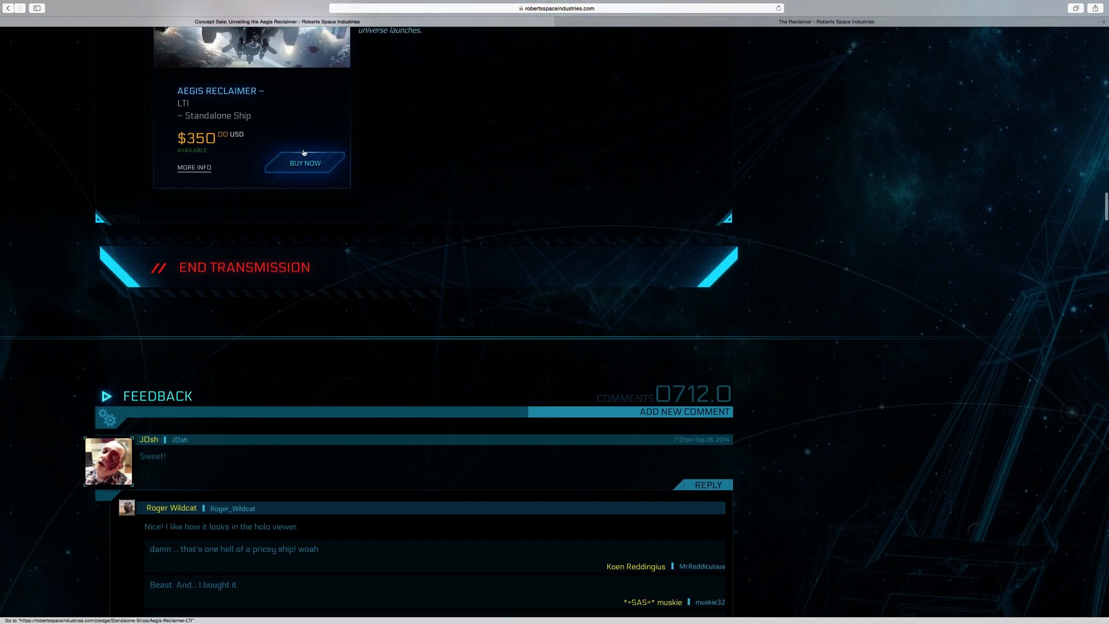
Step: Open the $350 Aegis Reclaimer LTI store page via Buy Now and review its contents
left_click(305, 163)
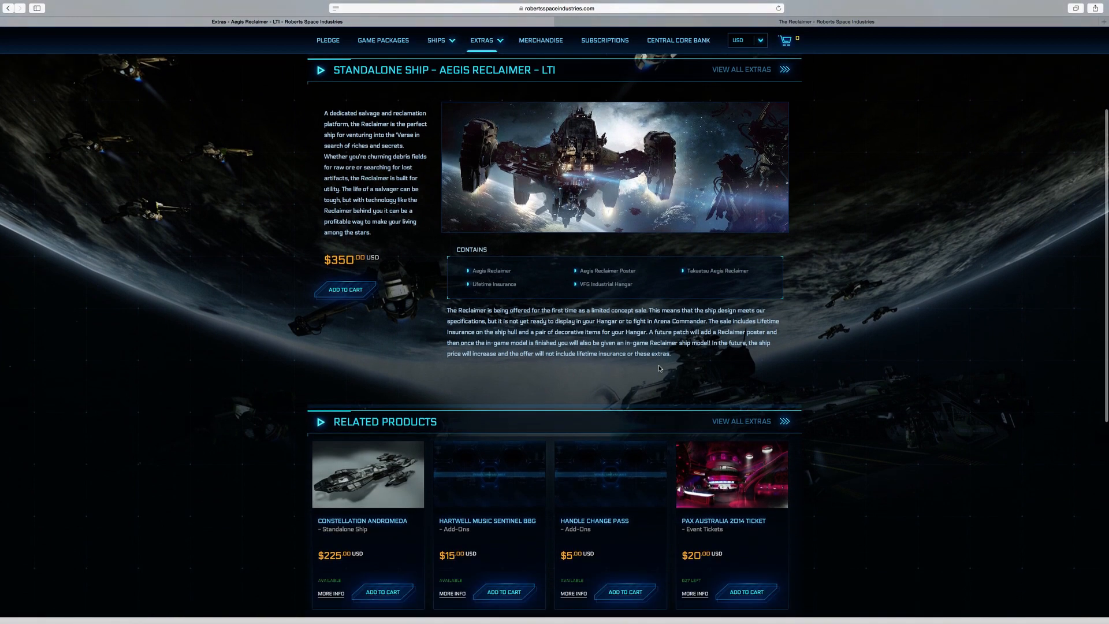
scroll("down", 3)
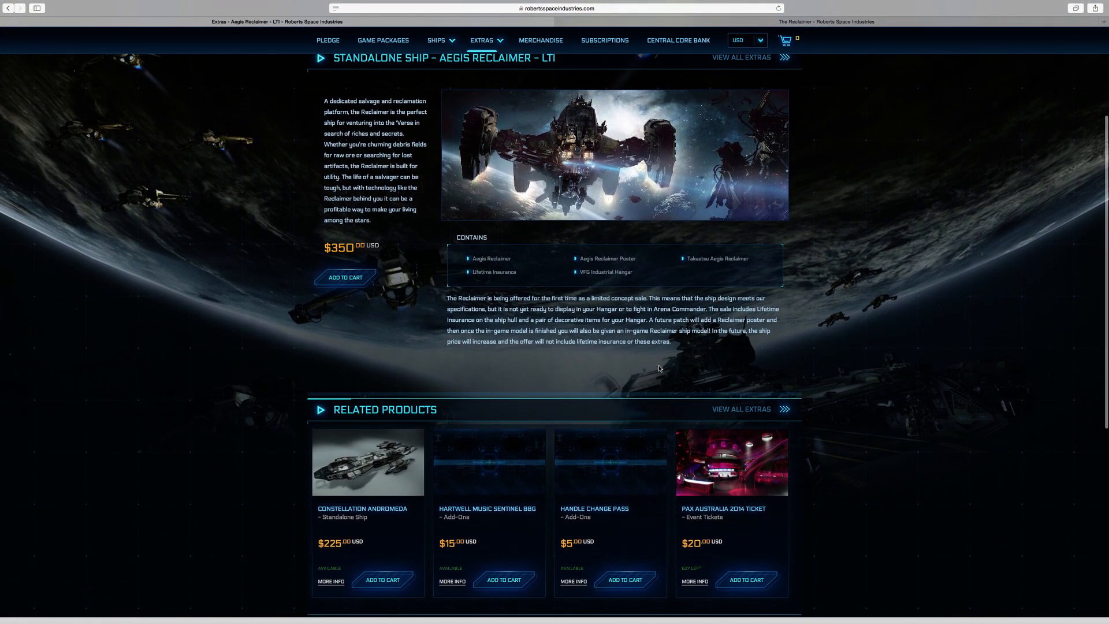
scroll("up", 3)
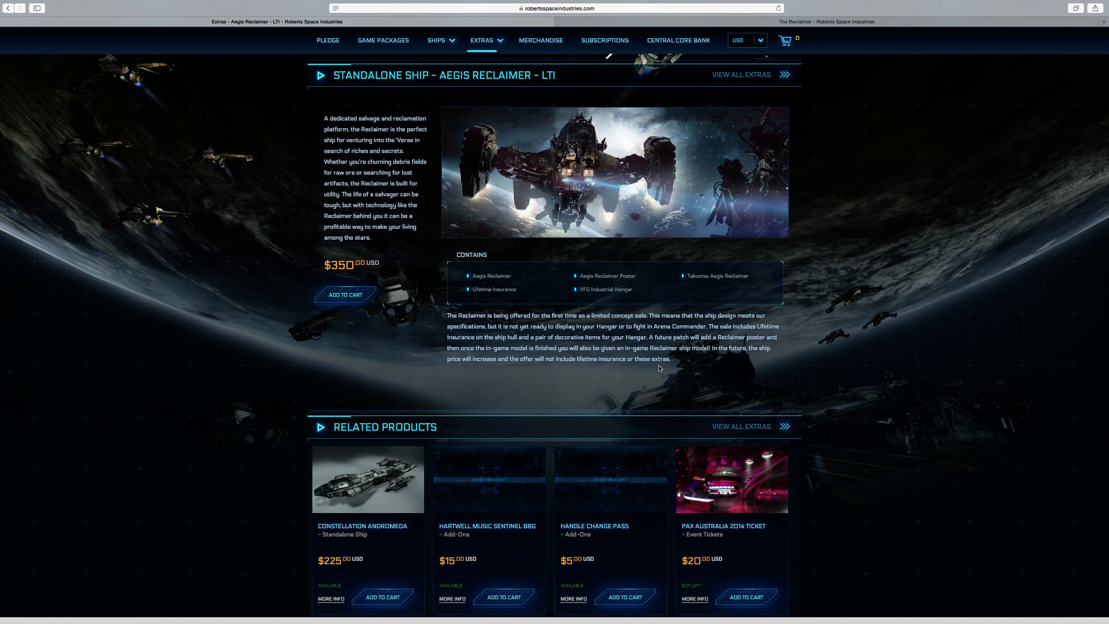
mouse_move(502, 287)
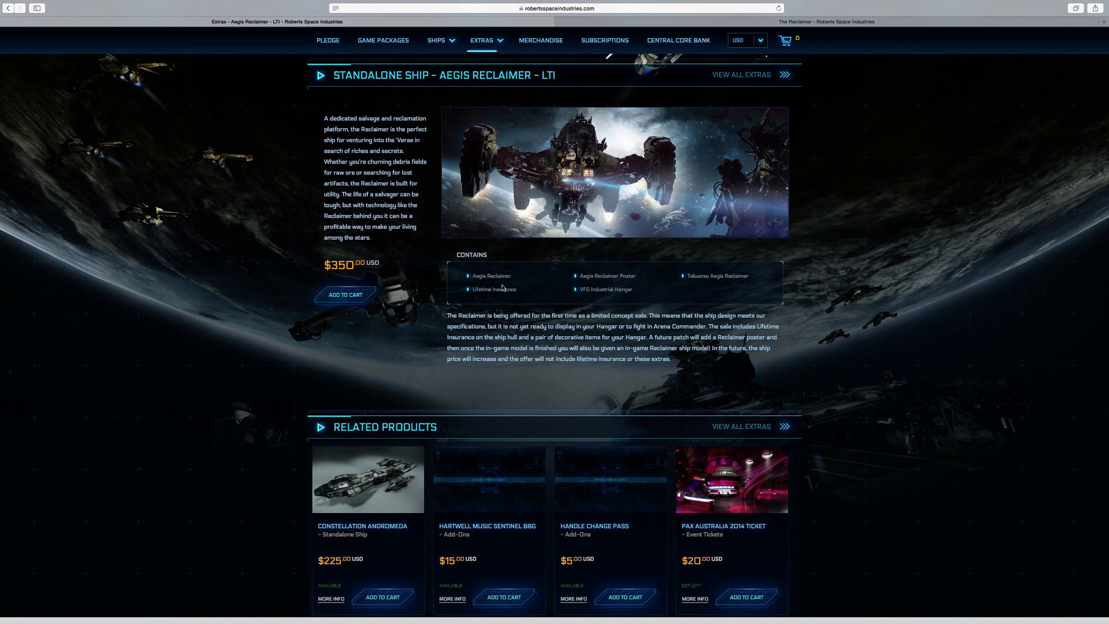
mouse_move(736, 275)
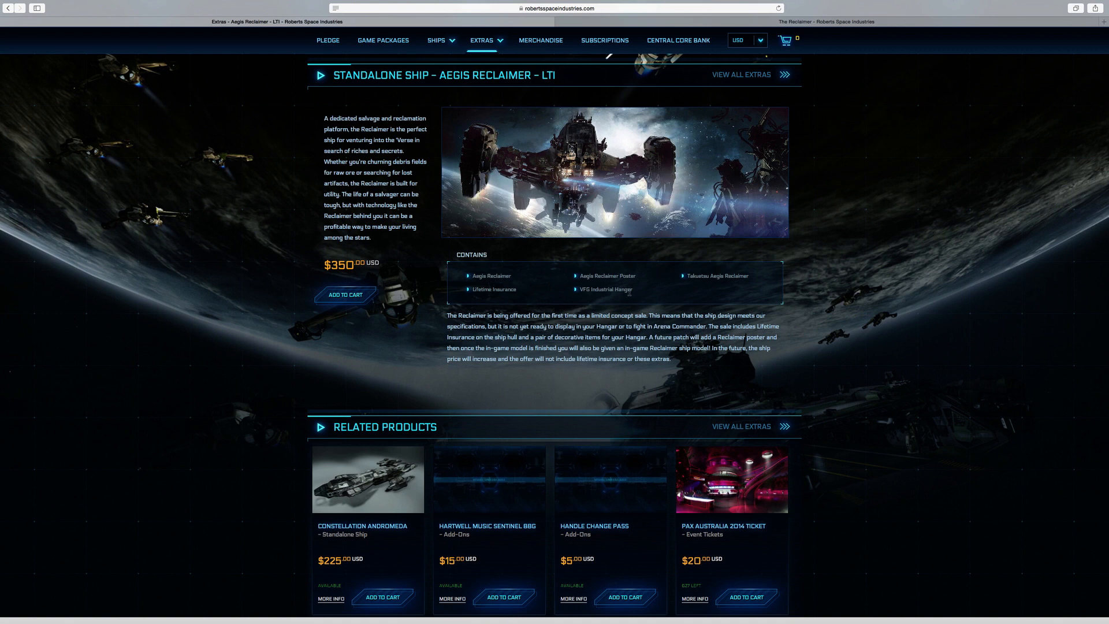
mouse_move(631, 296)
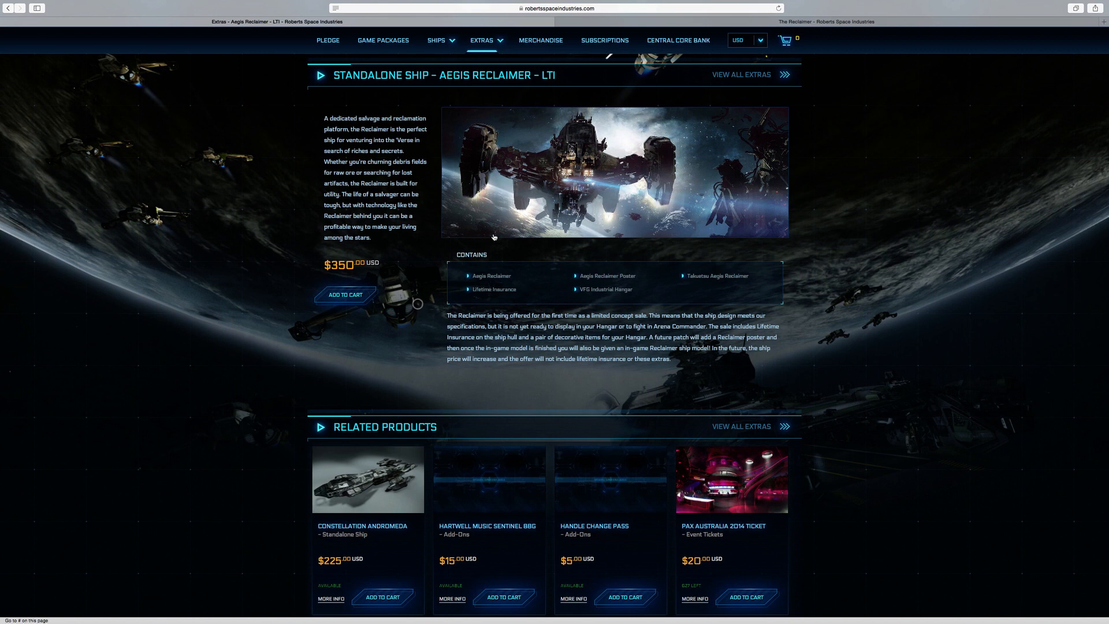
mouse_move(382, 364)
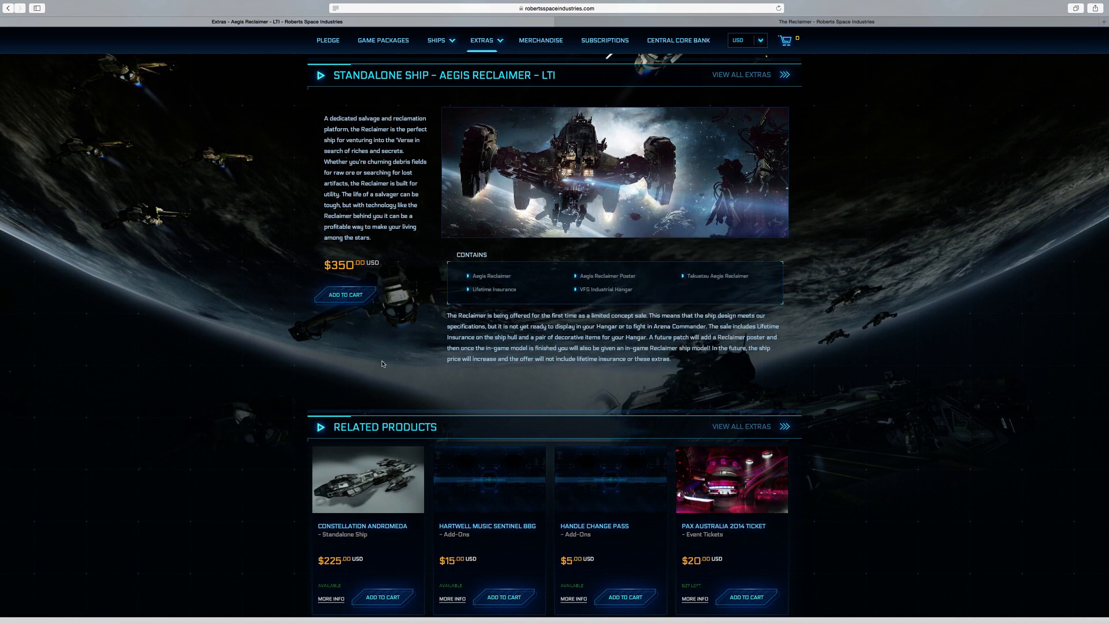